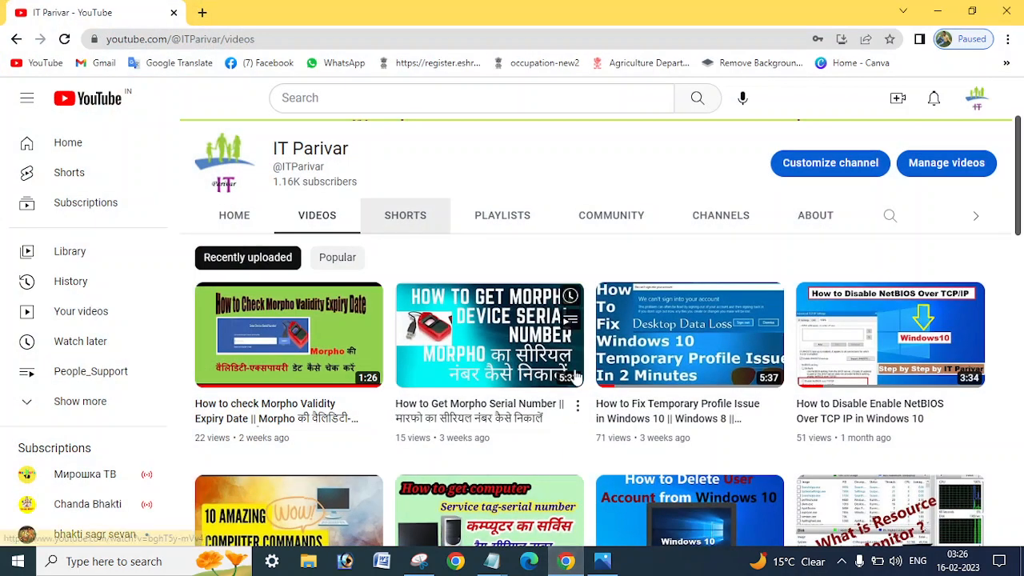
mouse_move(600, 223)
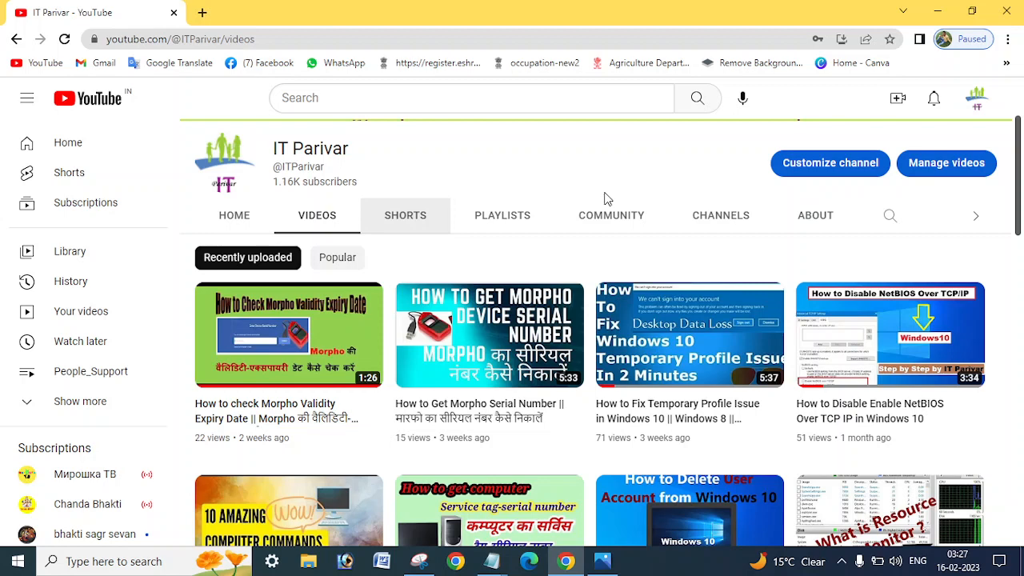
mouse_move(604, 560)
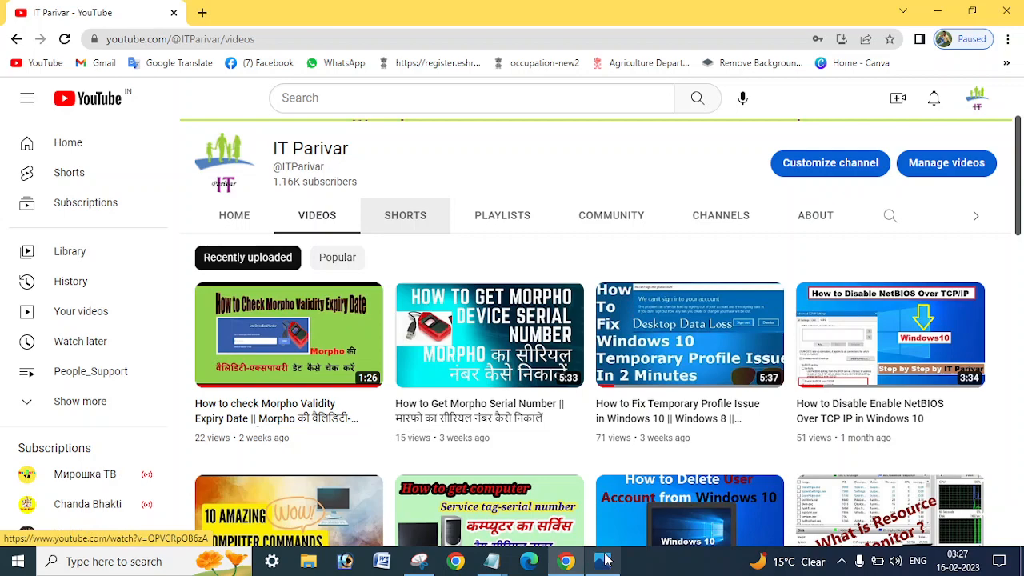
Show the 'file cannot be deleted.png' Folder In Use error screenshot in Photos.
click(603, 561)
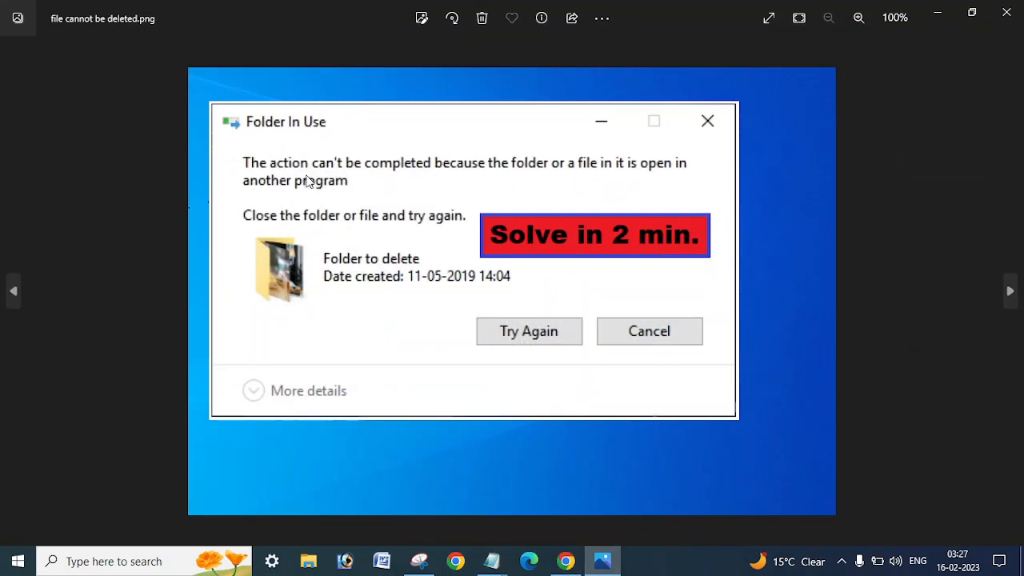
mouse_move(465, 184)
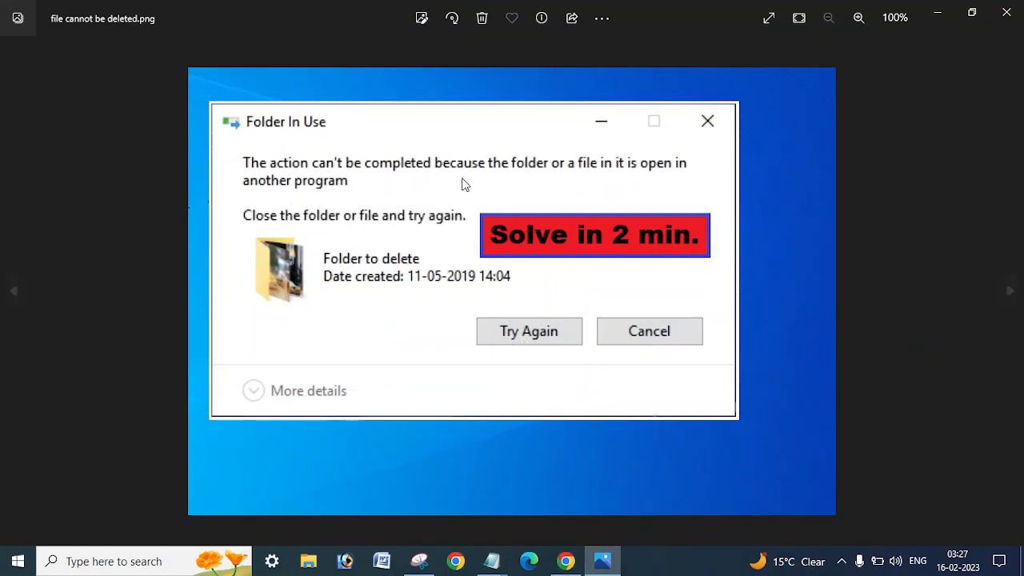
mouse_move(588, 191)
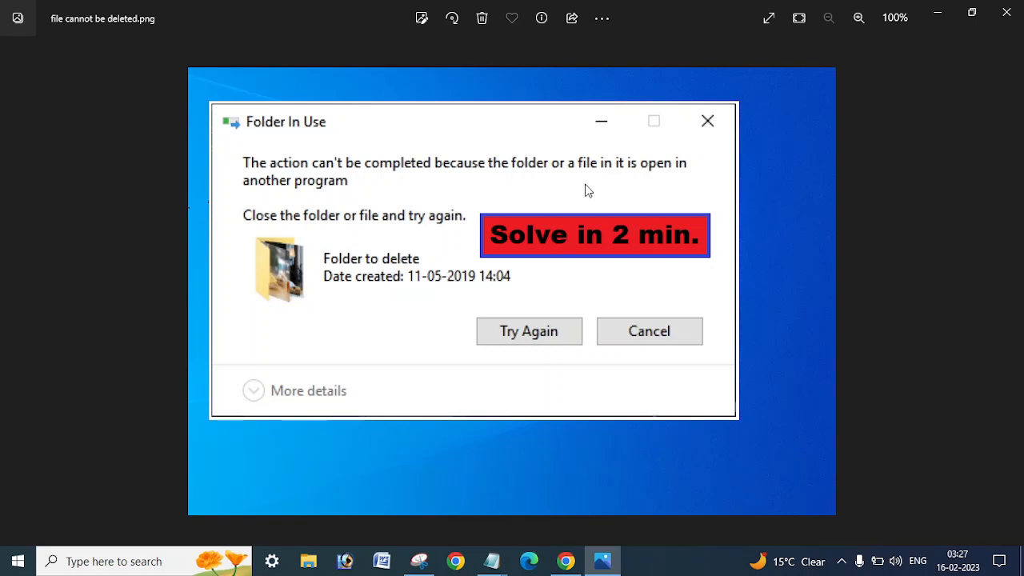
mouse_move(630, 186)
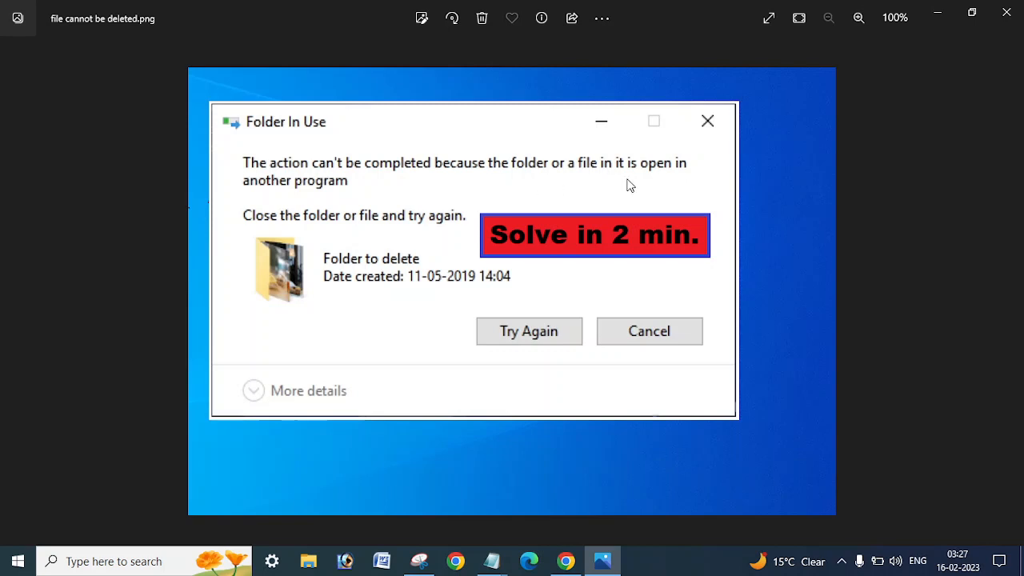
mouse_move(303, 187)
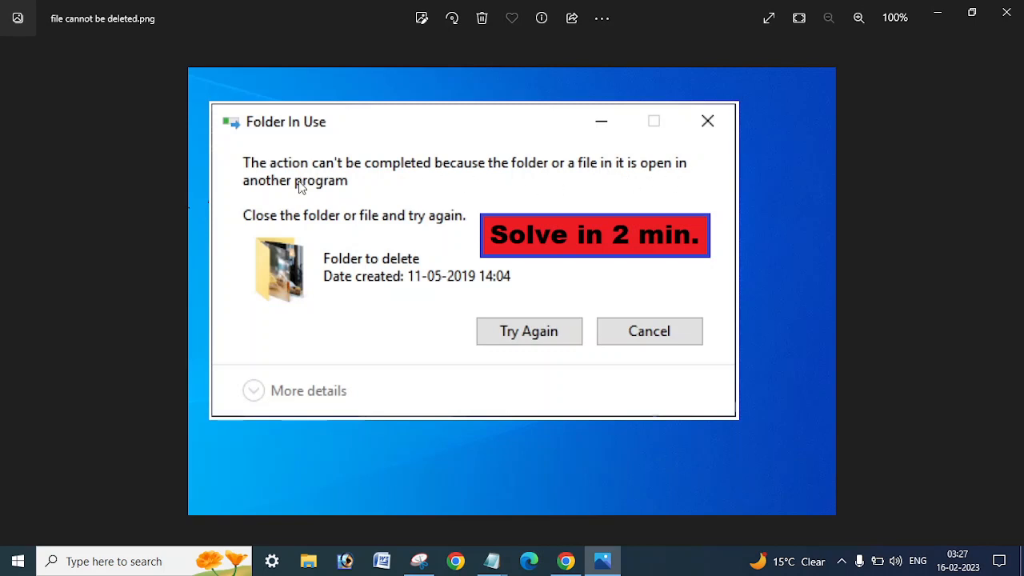
mouse_move(472, 219)
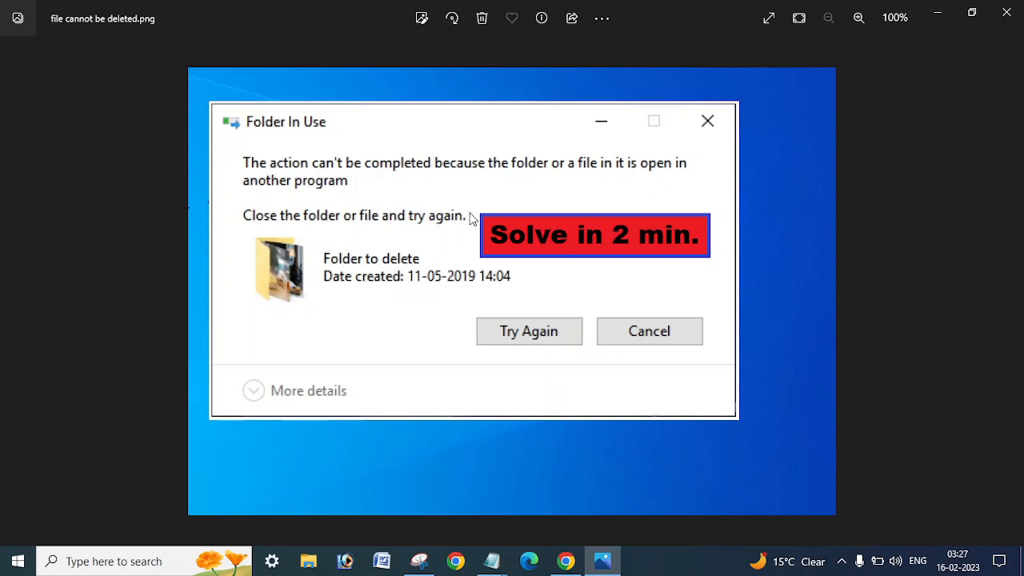
mouse_move(505, 213)
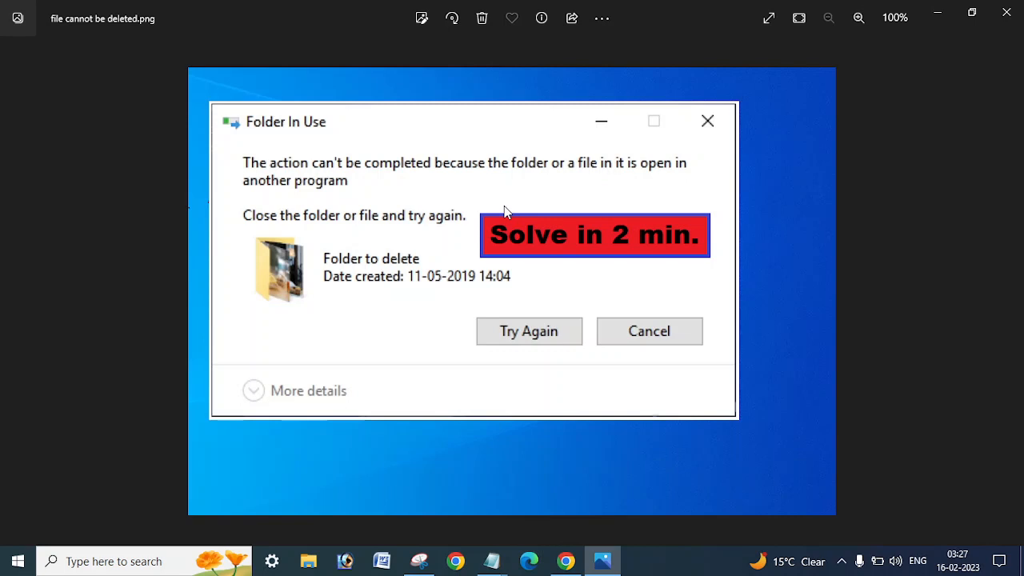
mouse_move(549, 199)
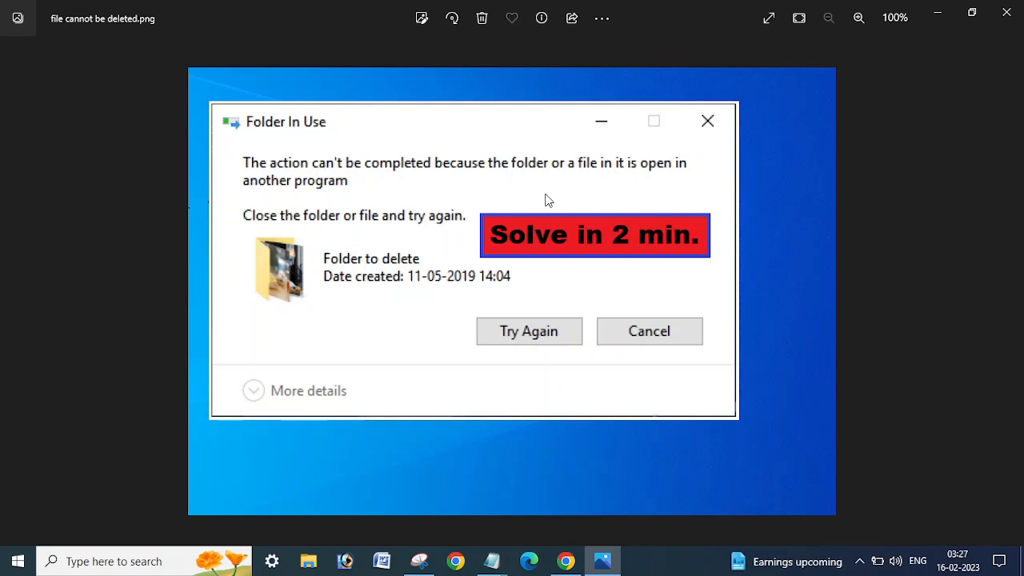
mouse_move(966, 73)
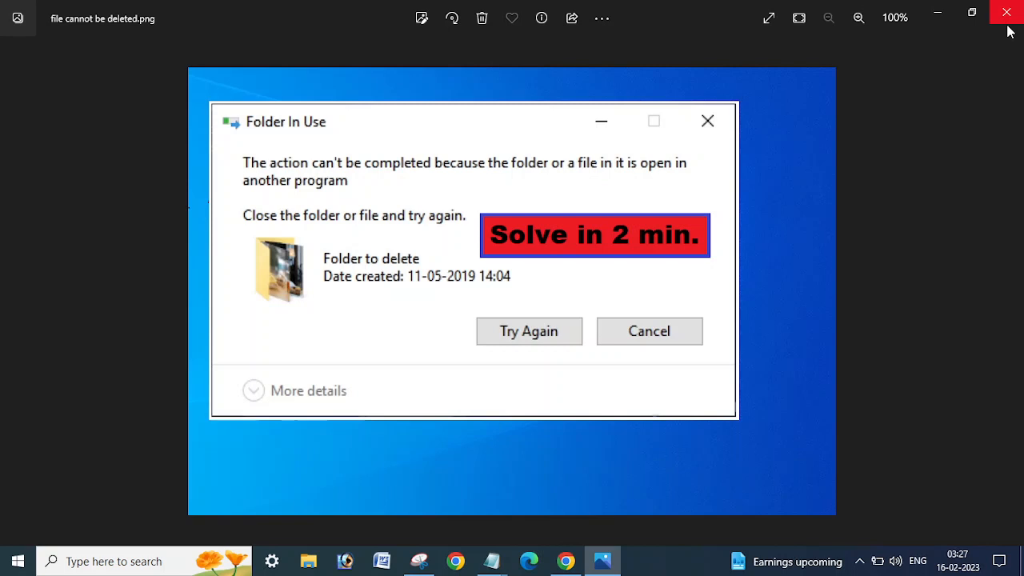
mouse_move(423, 181)
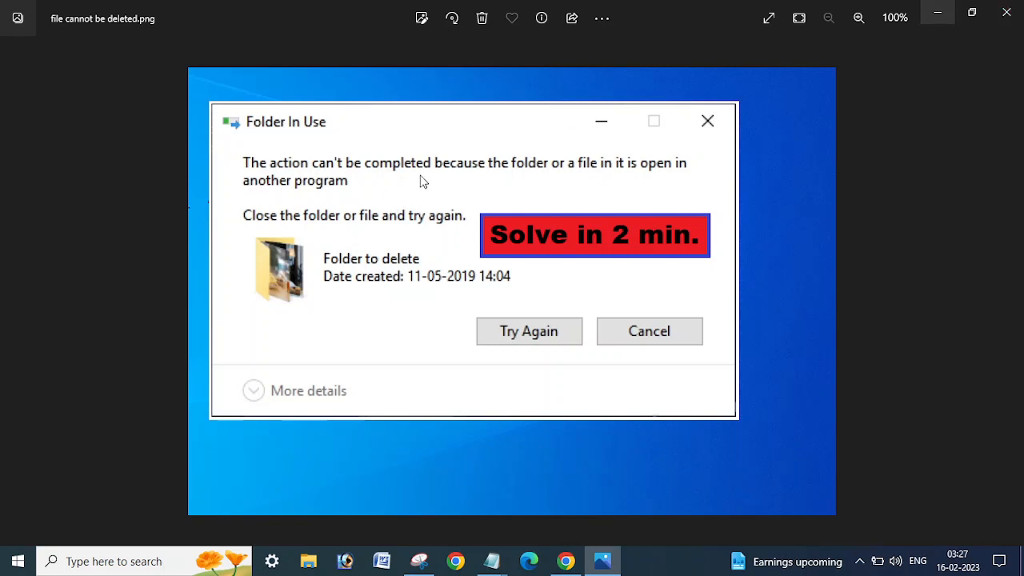
mouse_move(452, 185)
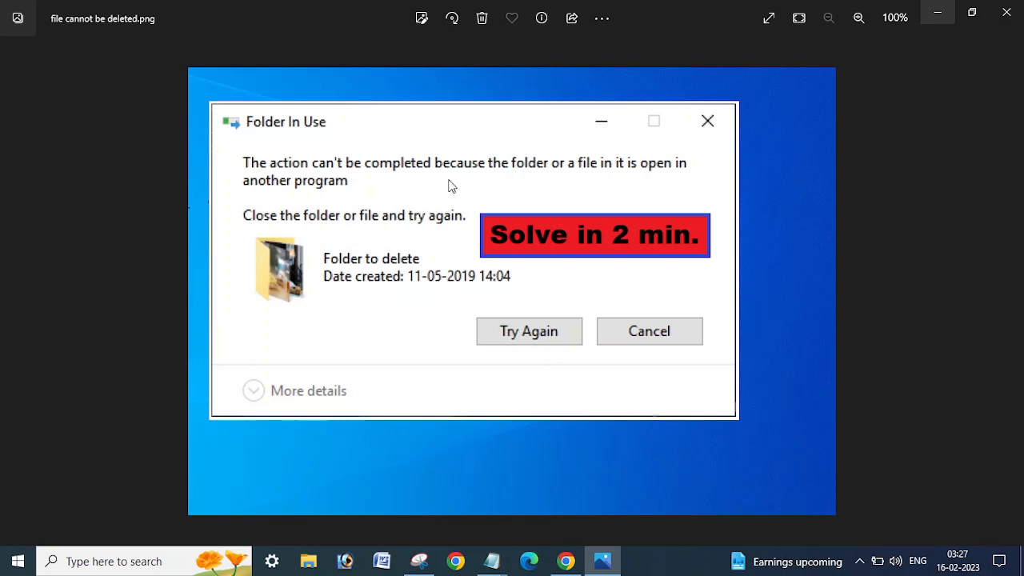
mouse_move(931, 90)
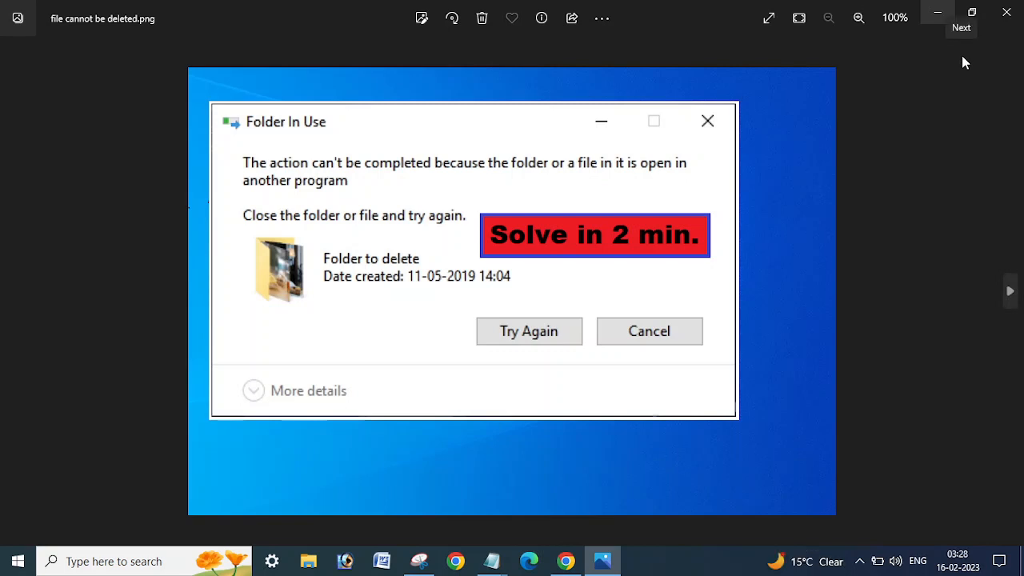
mouse_move(1007, 11)
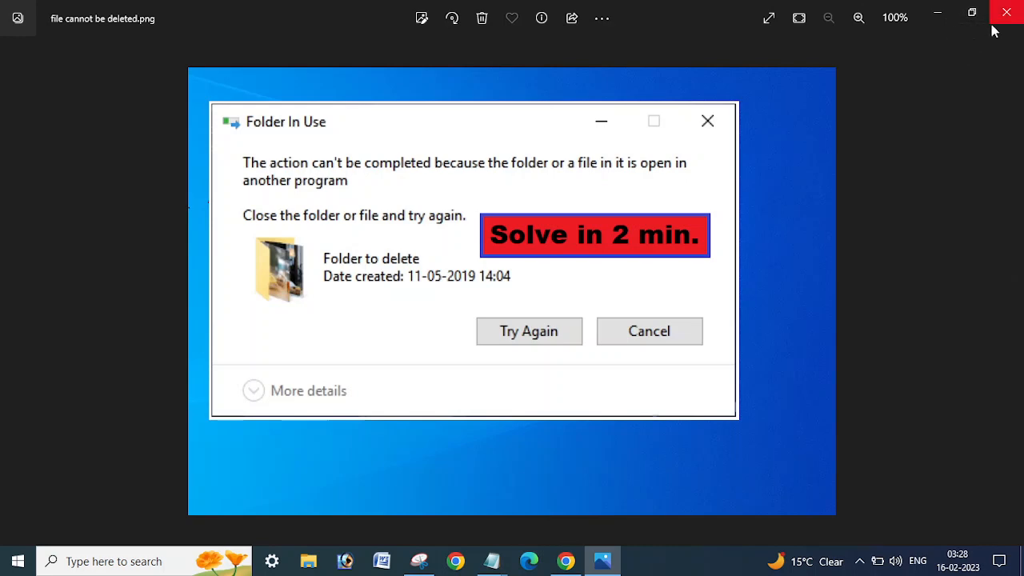
mouse_move(1007, 17)
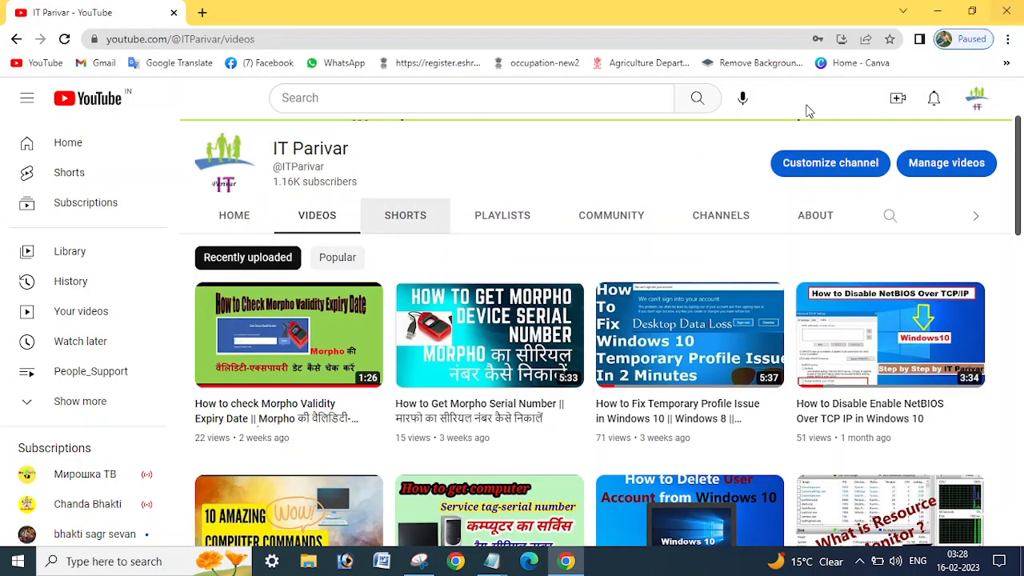
mouse_move(649, 171)
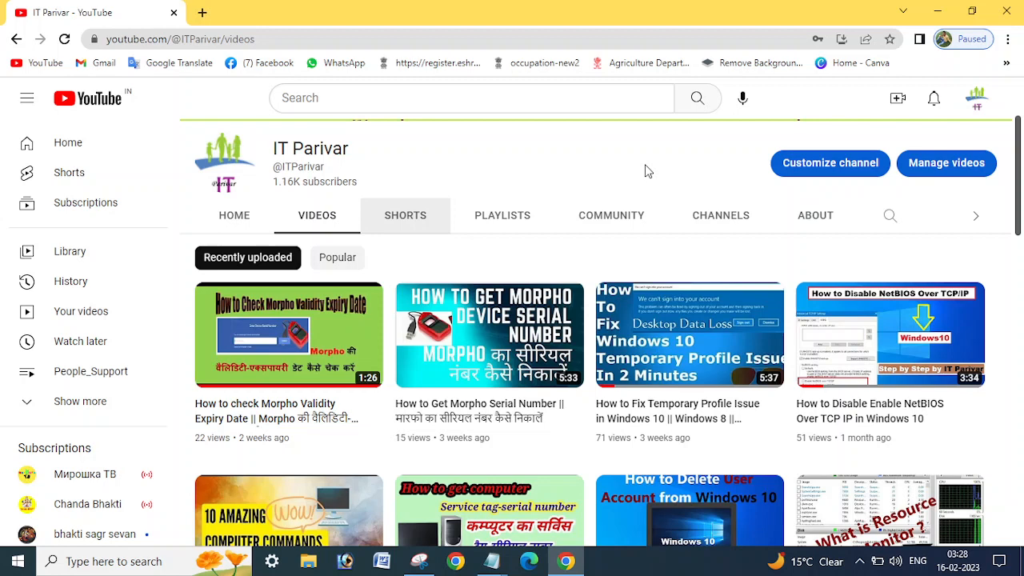
mouse_move(694, 175)
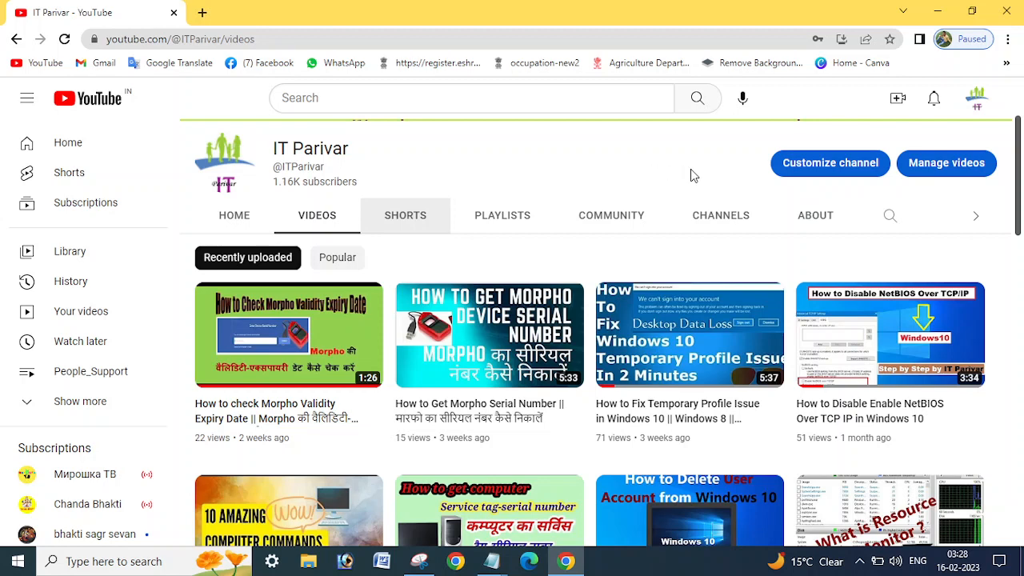
mouse_move(729, 176)
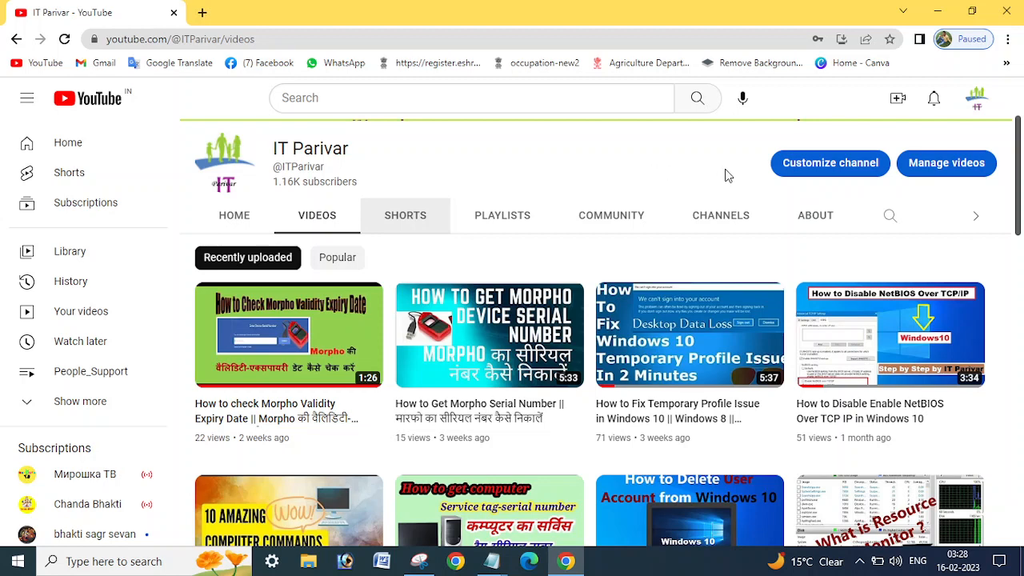
mouse_move(955, 38)
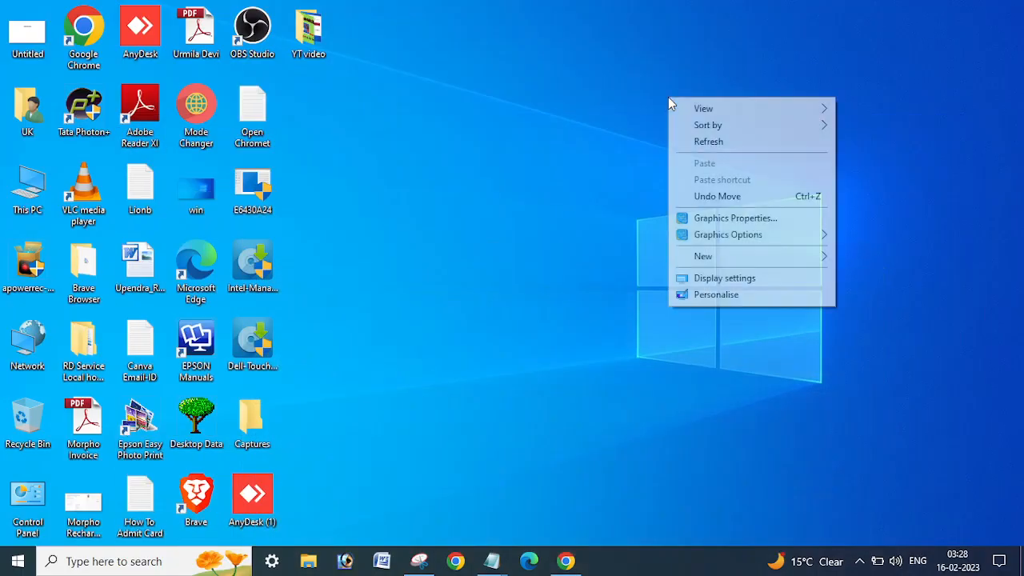
click(559, 171)
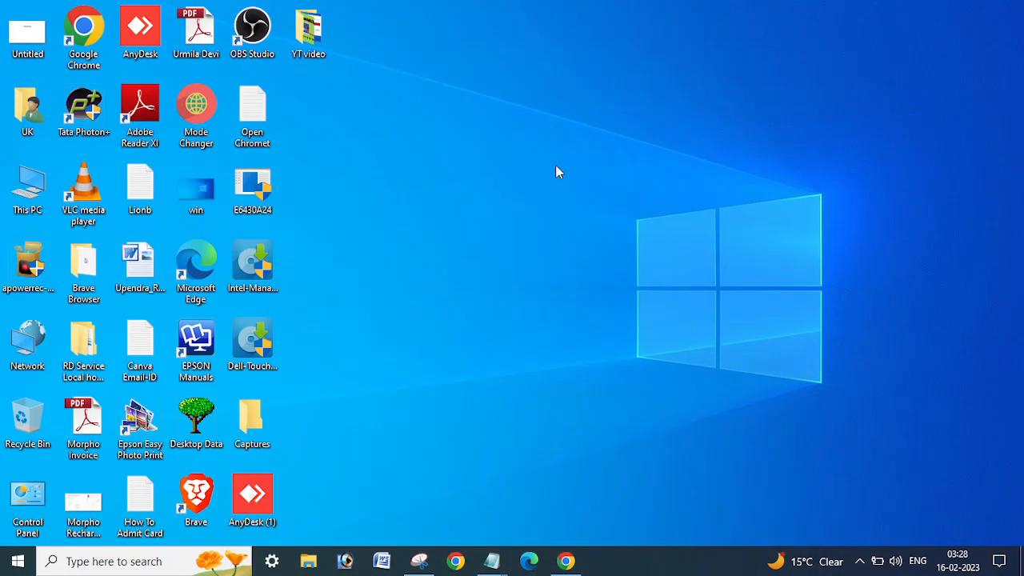
mouse_move(534, 154)
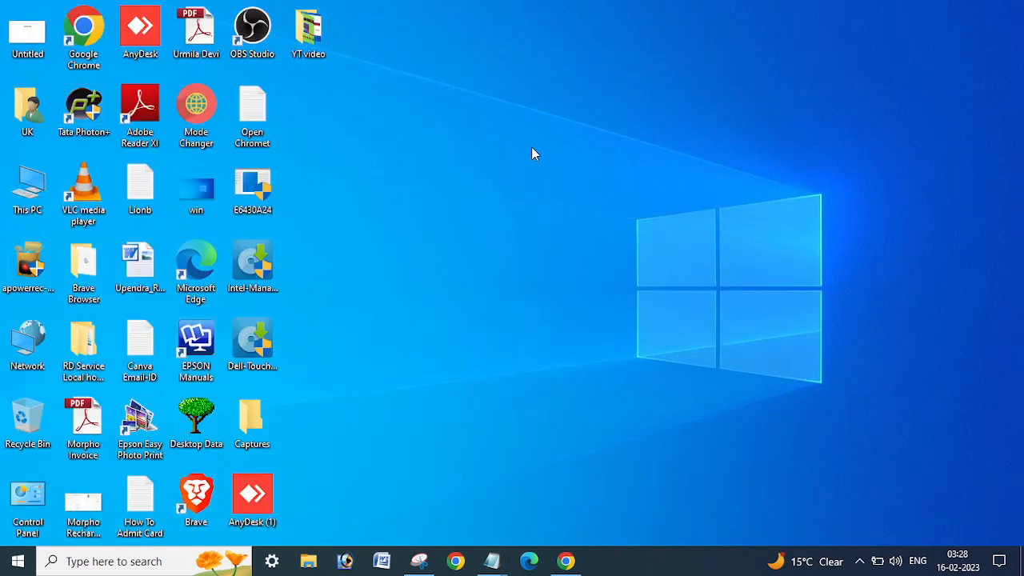
right_click(535, 154)
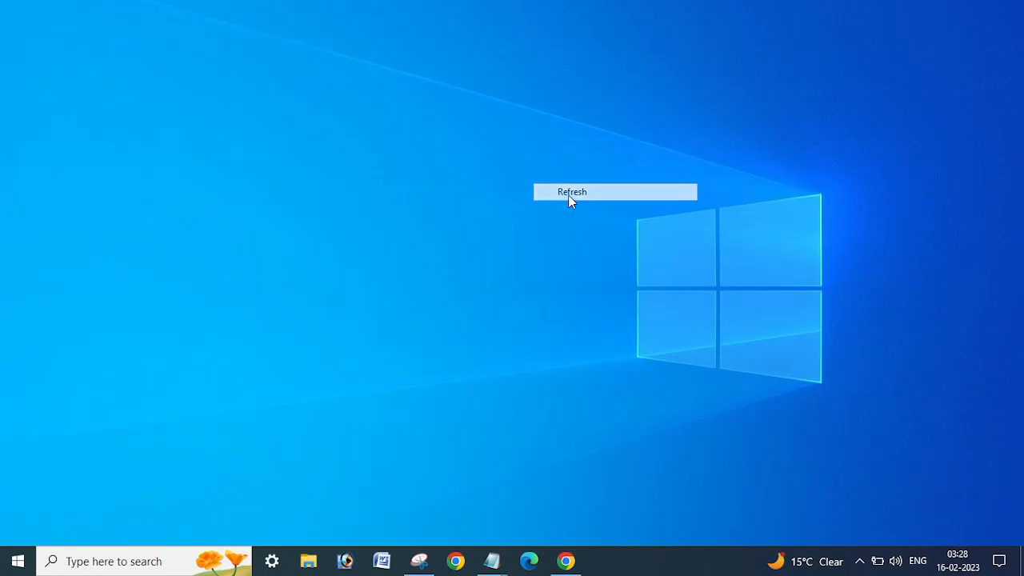
click(572, 191)
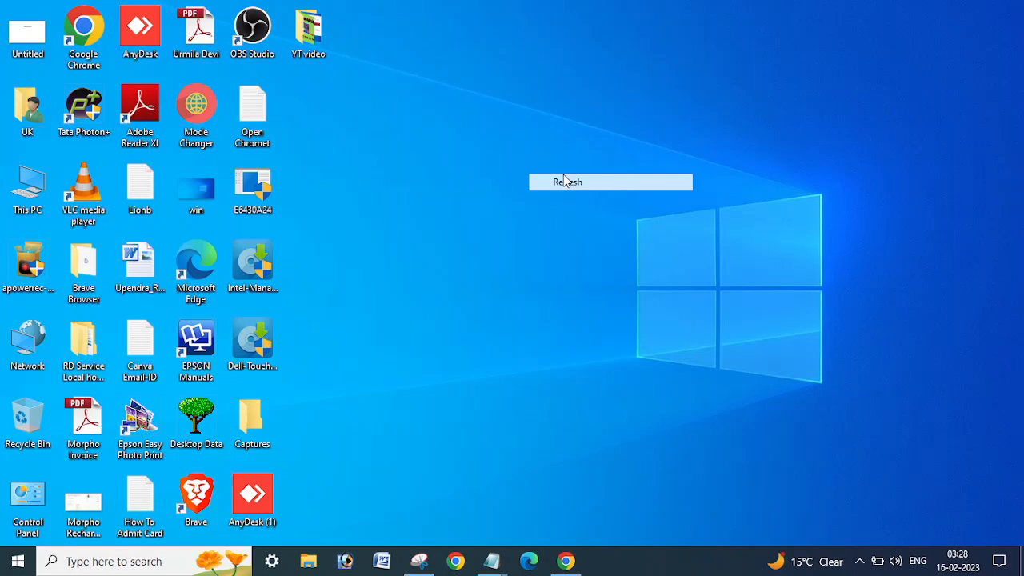
click(566, 181)
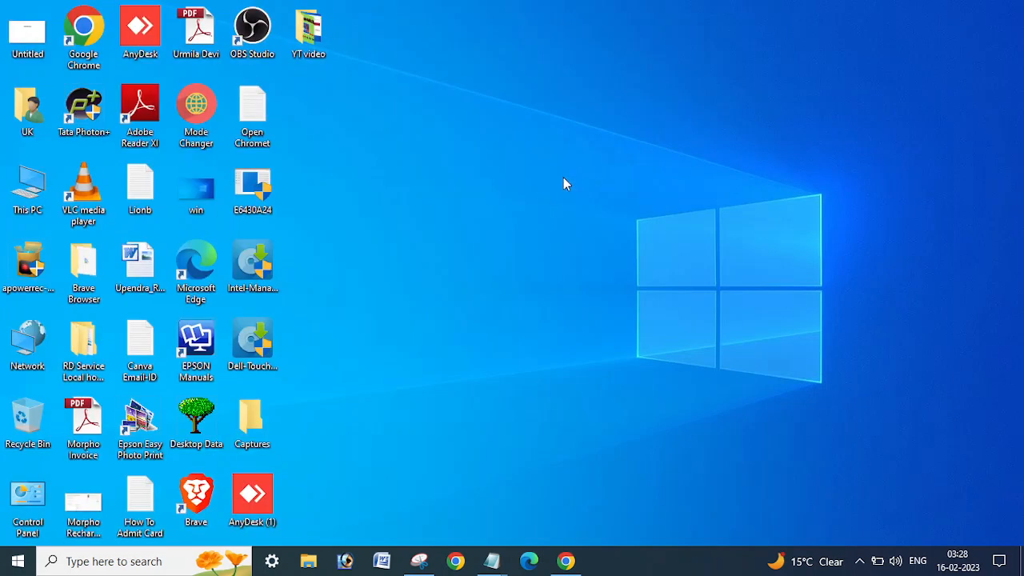
mouse_move(546, 168)
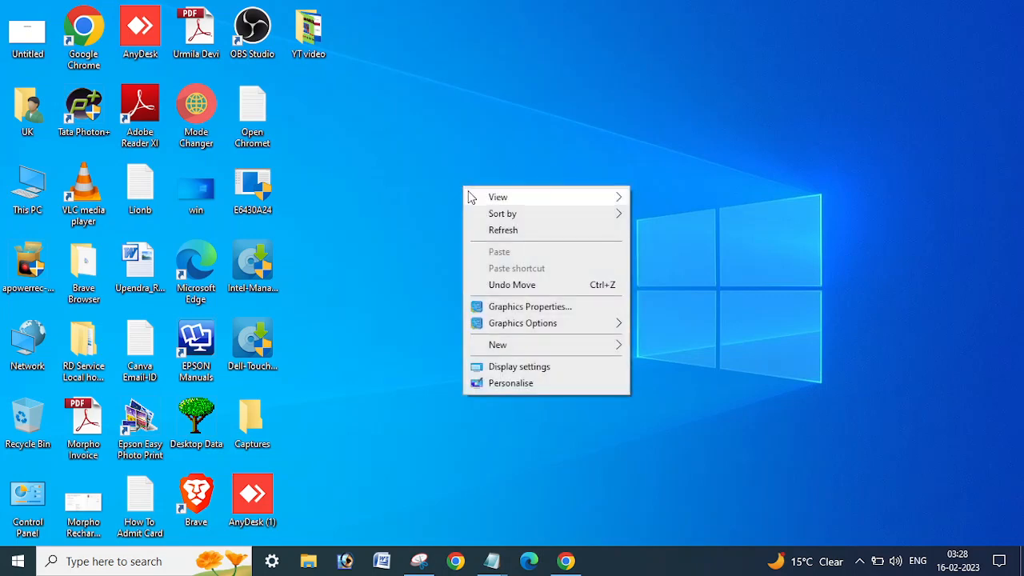
click(500, 239)
text(\\127.0.0.1)
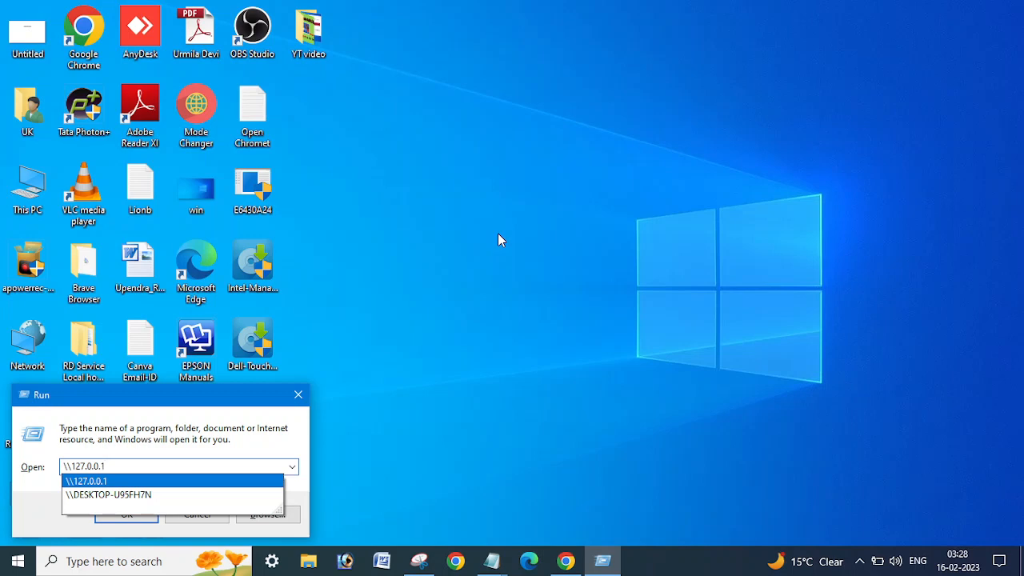
mouse_move(280, 386)
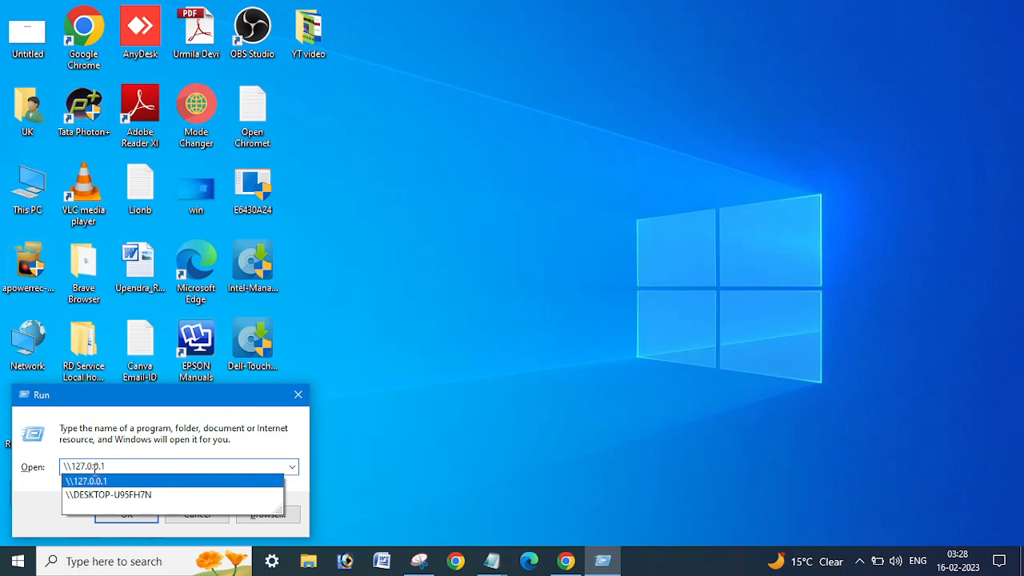
click(126, 514)
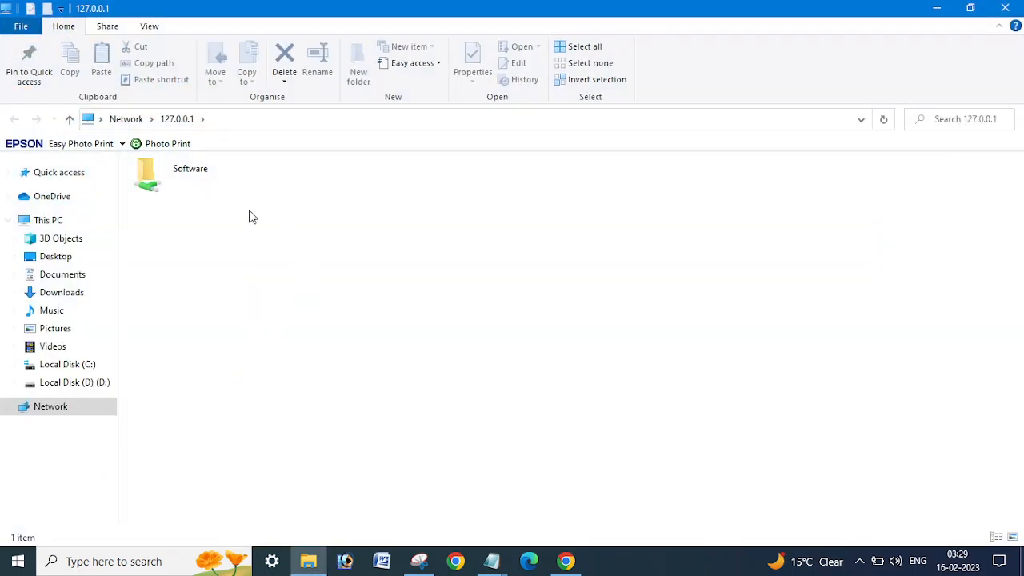
double_click(147, 174)
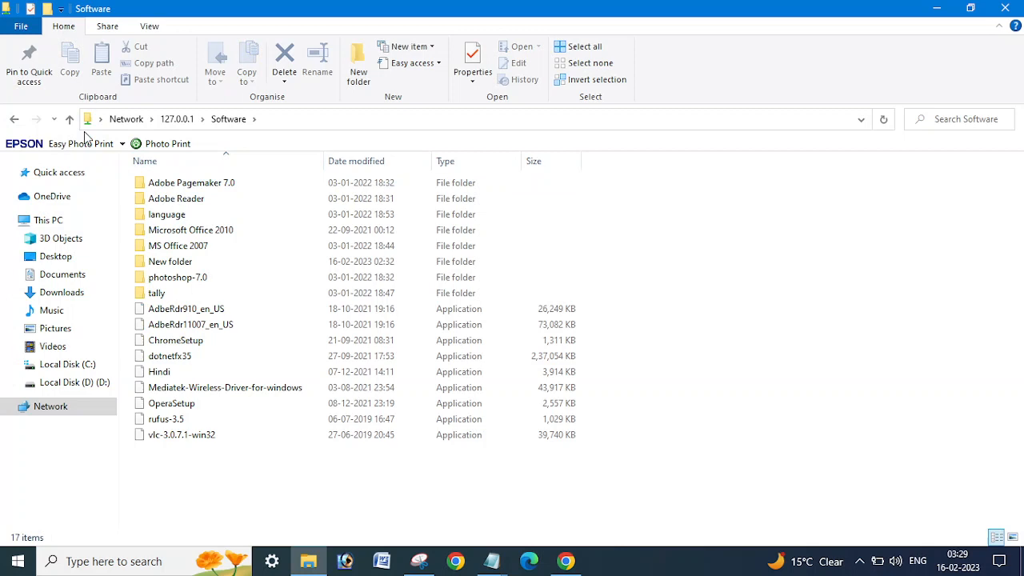
click(69, 118)
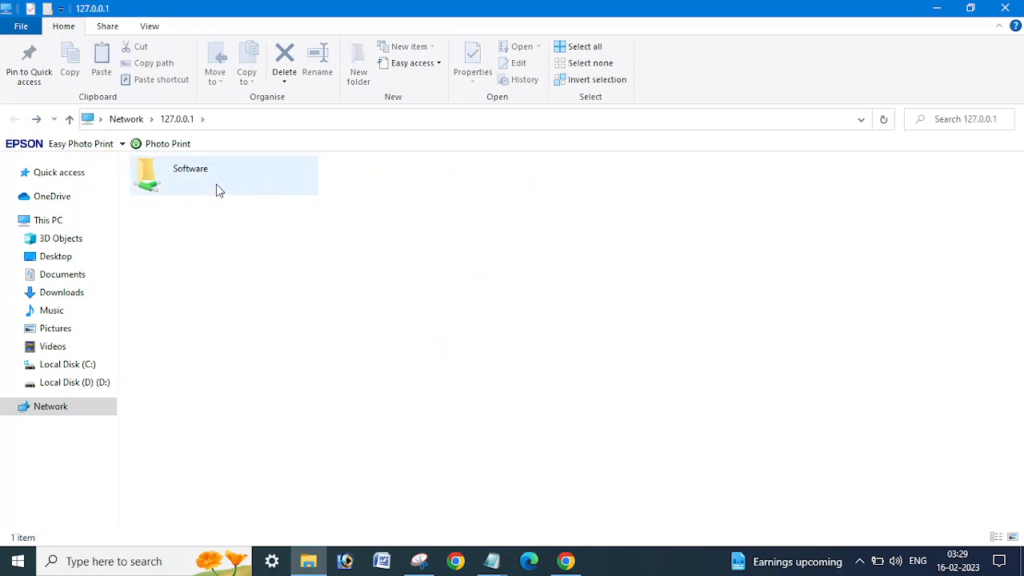
double_click(190, 175)
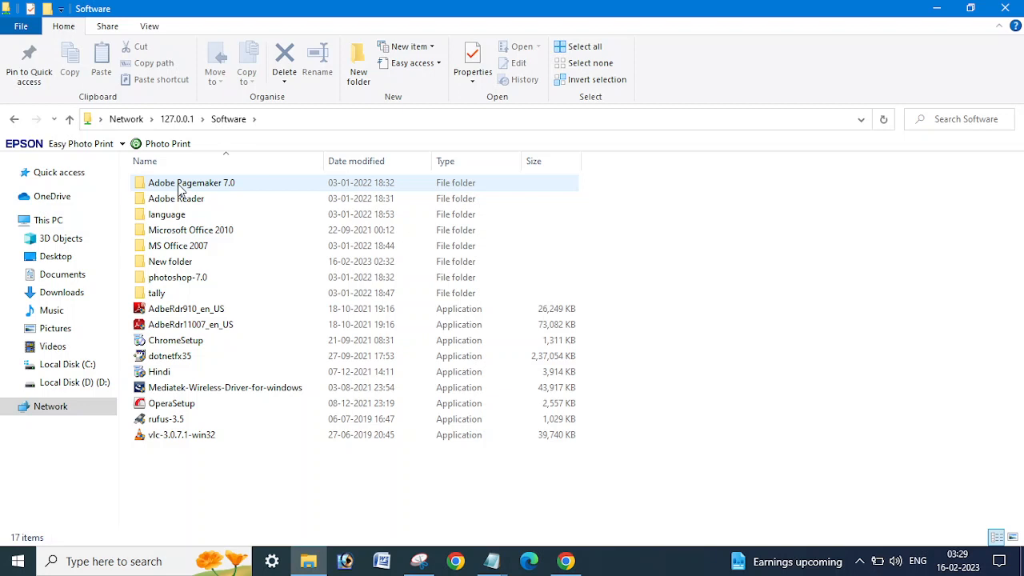
click(170, 262)
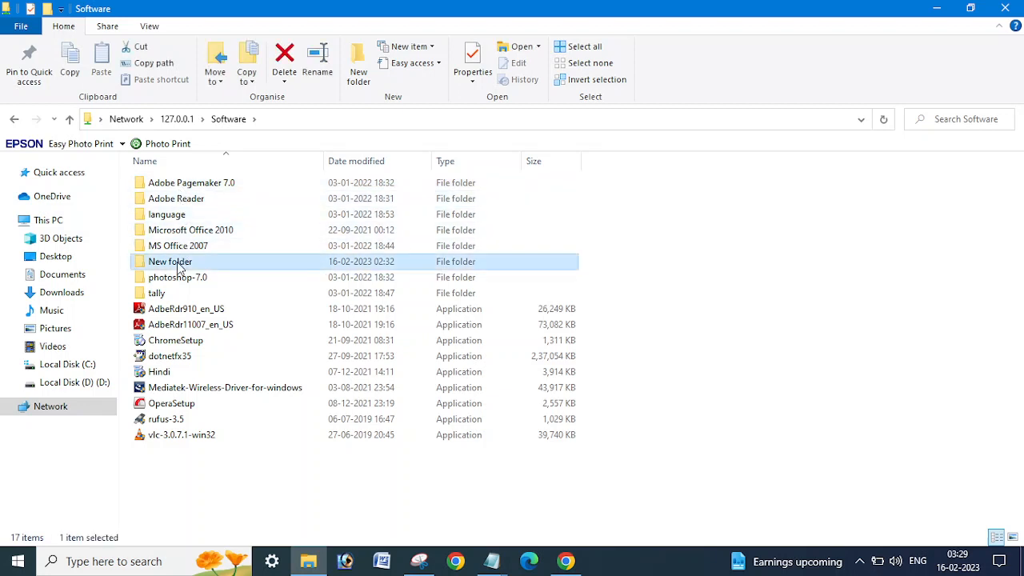
double_click(169, 262)
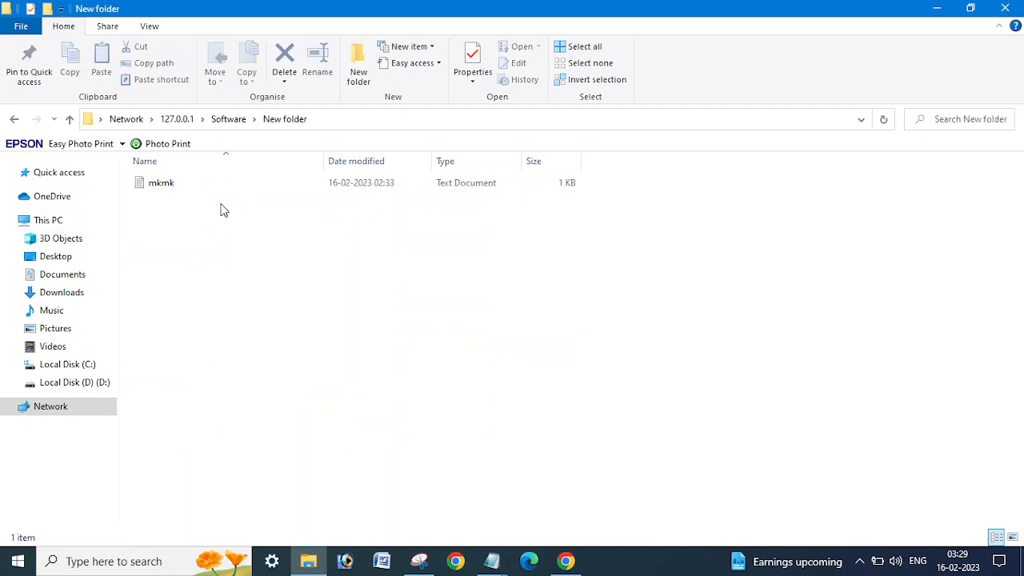
mouse_move(160, 183)
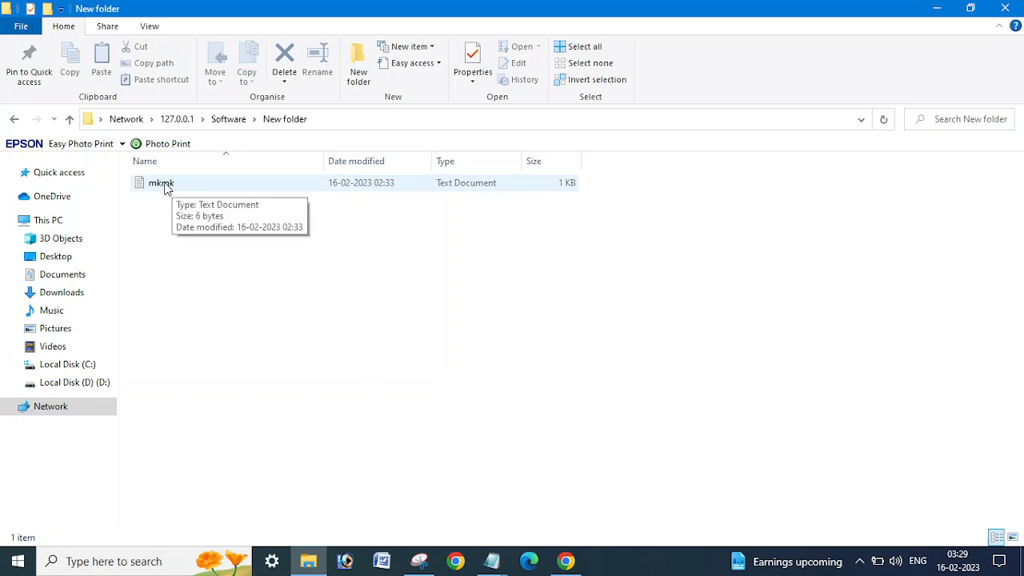
mouse_move(437, 255)
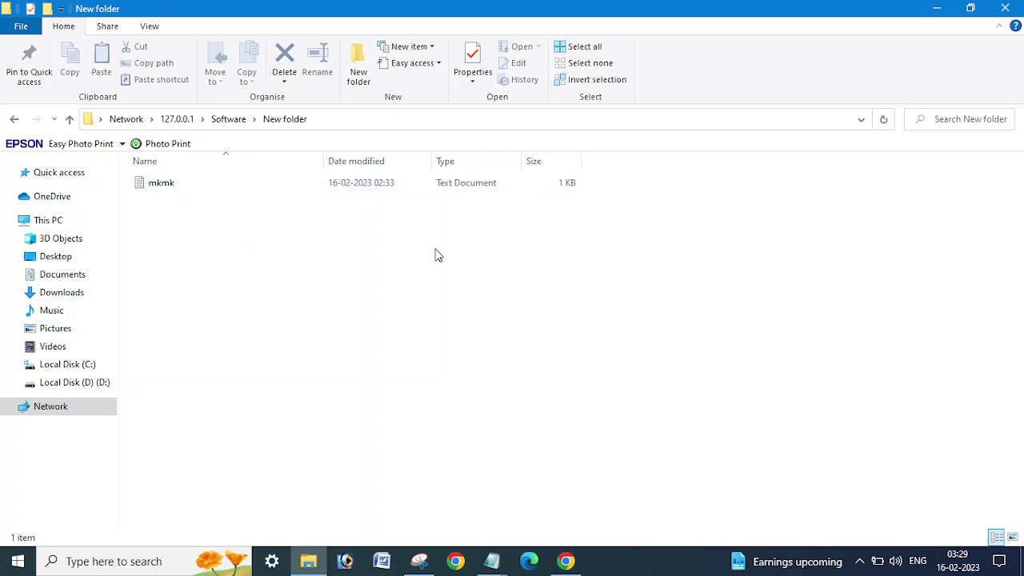
mouse_move(312, 246)
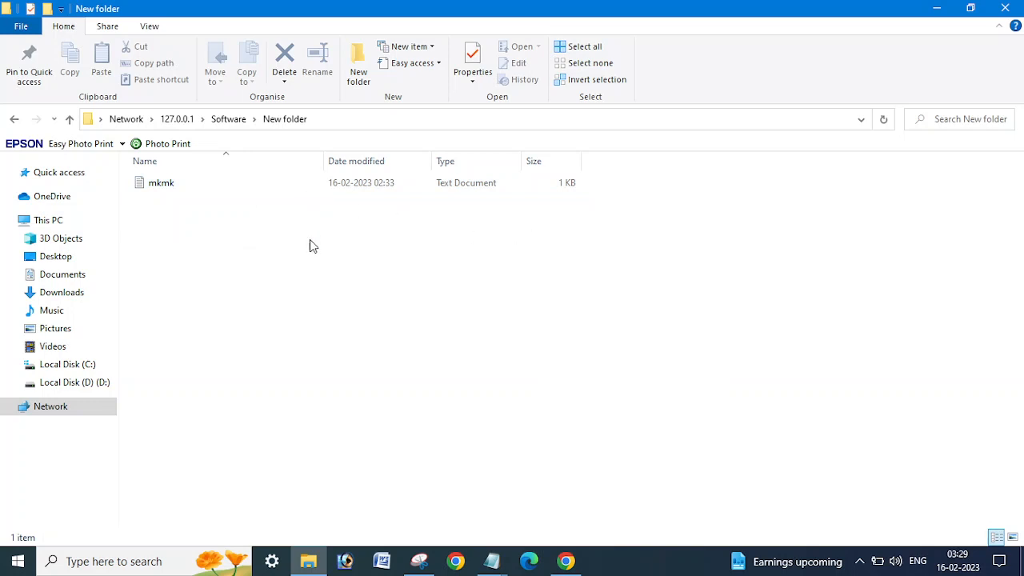
mouse_move(262, 210)
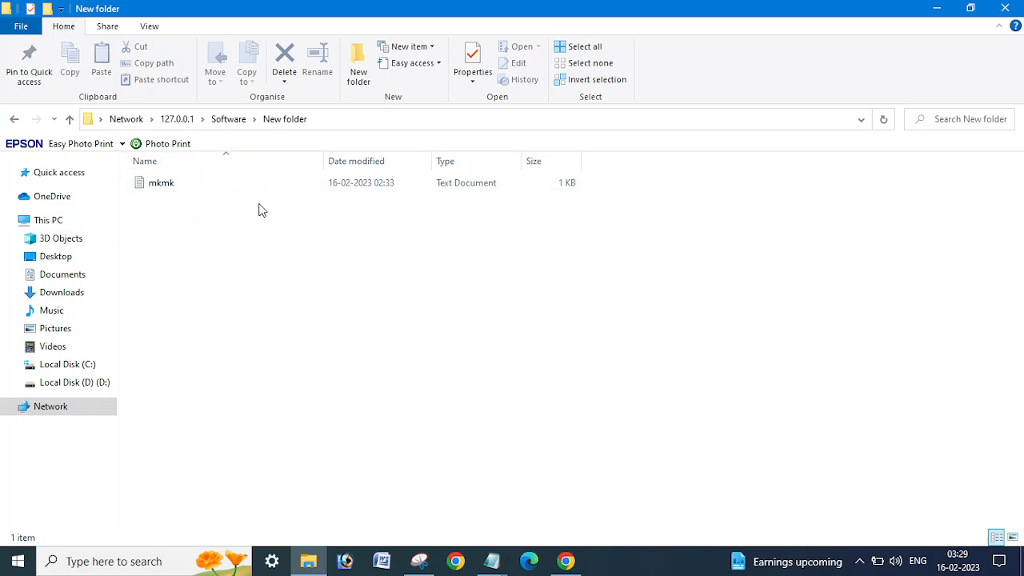
mouse_move(244, 257)
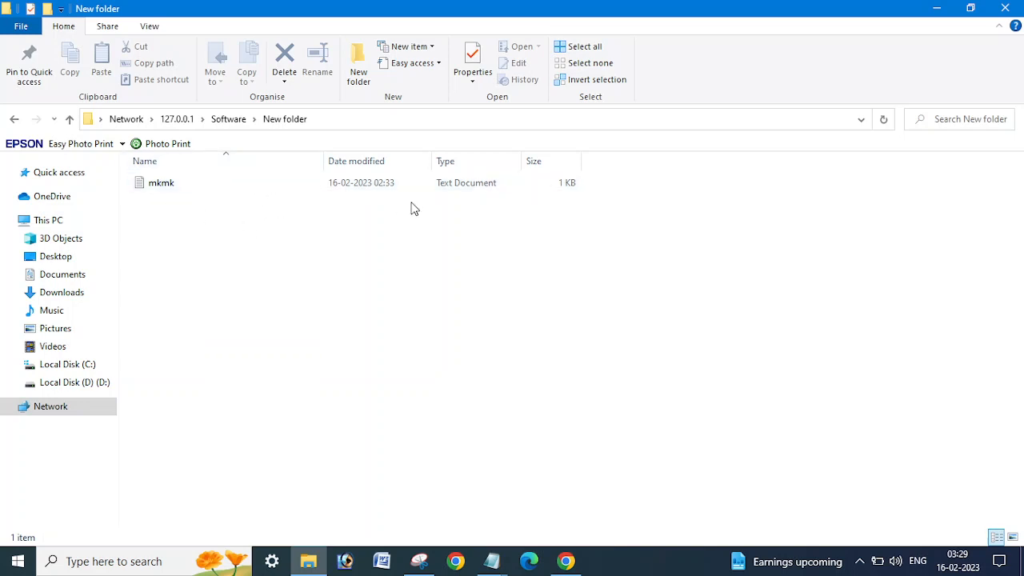
mouse_move(340, 241)
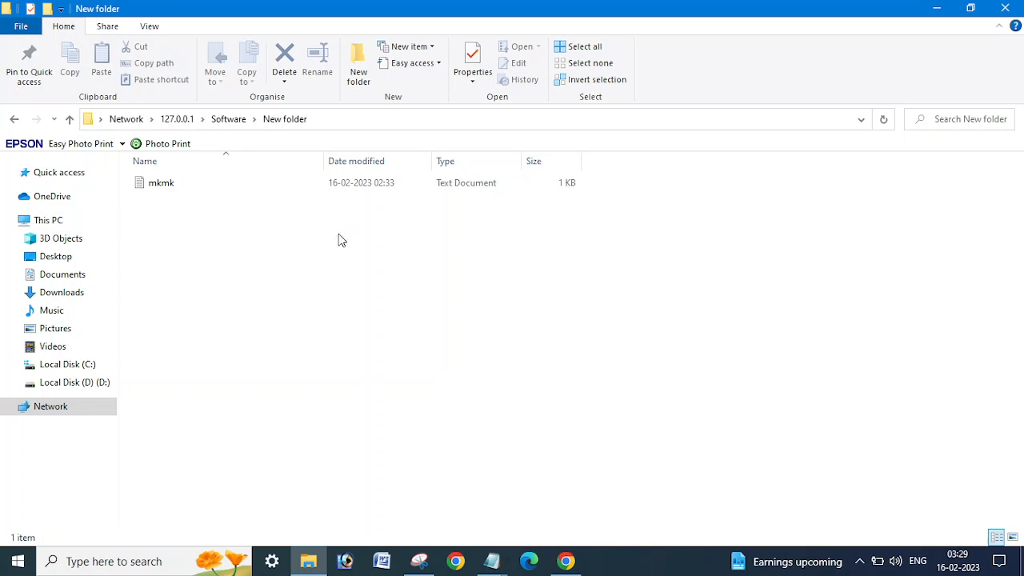
mouse_move(610, 177)
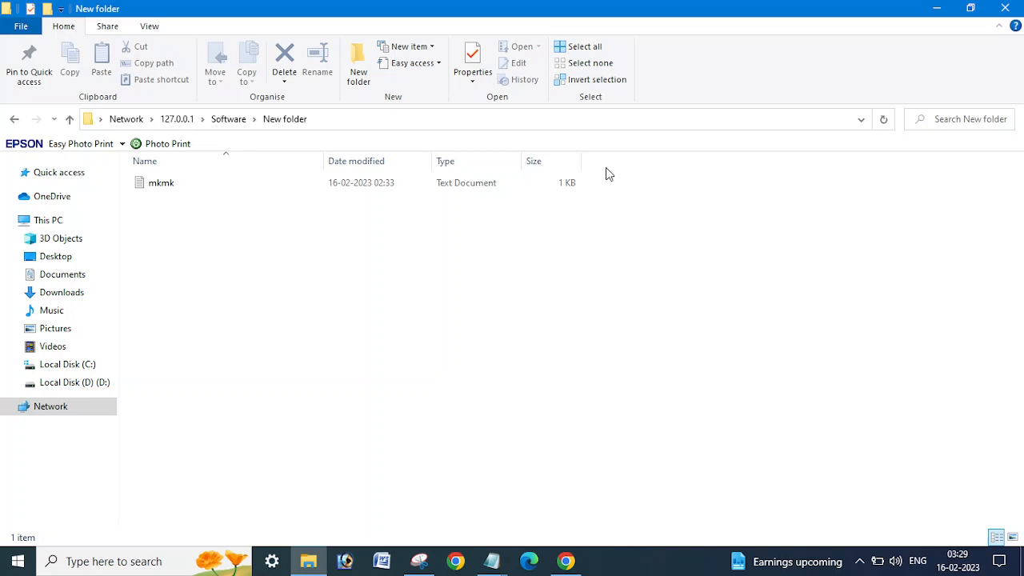
mouse_move(416, 141)
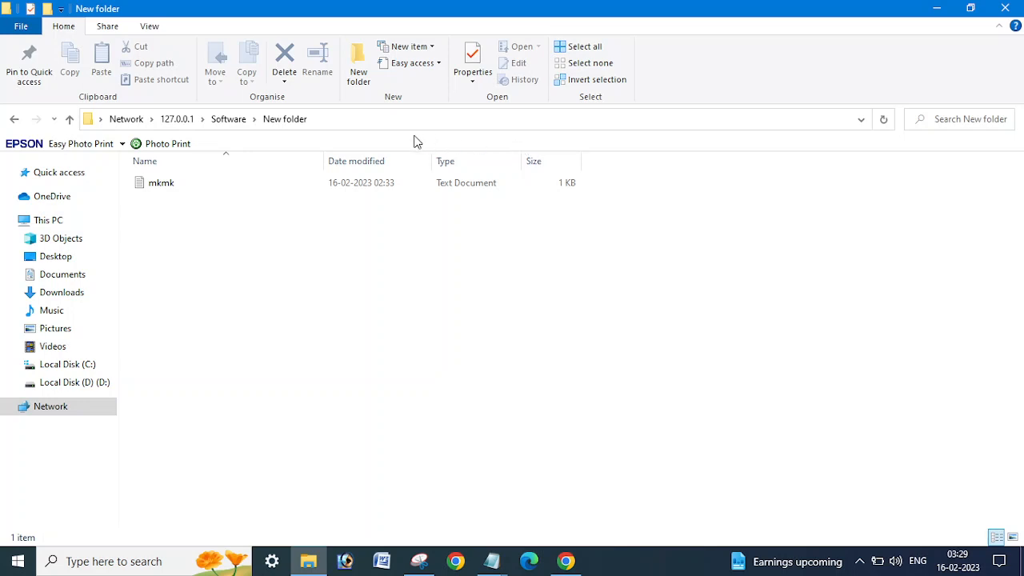
mouse_move(343, 134)
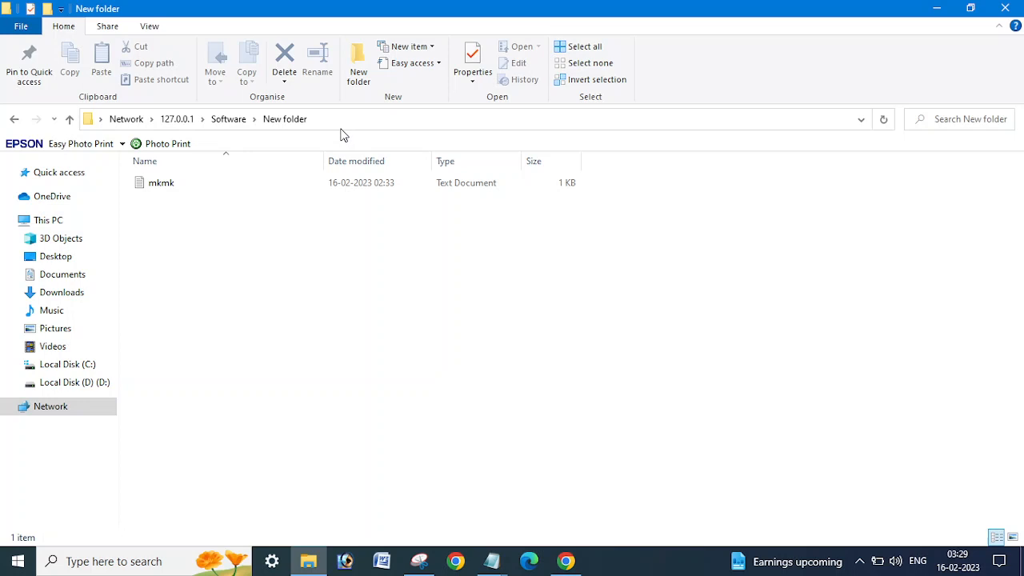
mouse_move(313, 148)
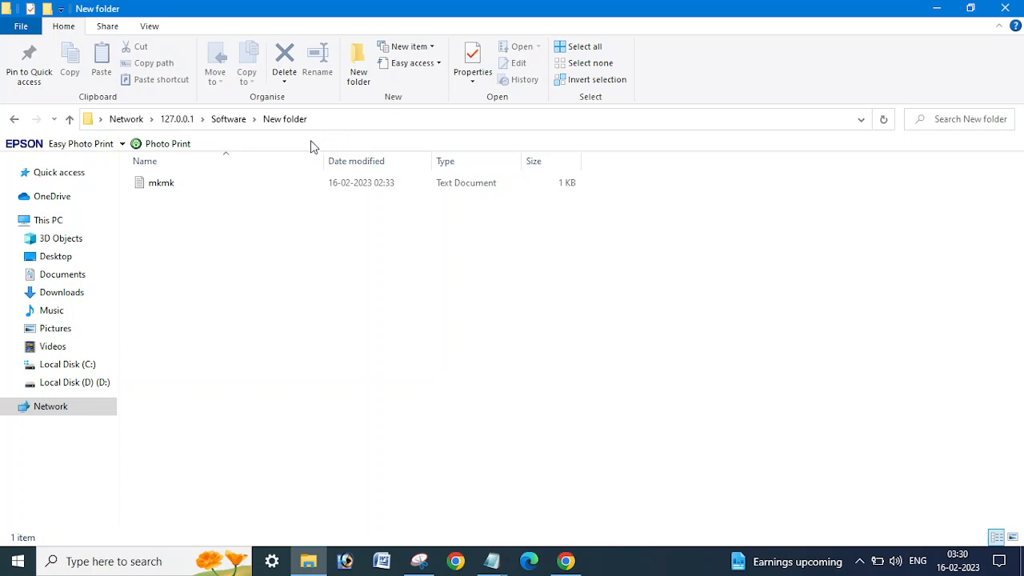
mouse_move(901, 60)
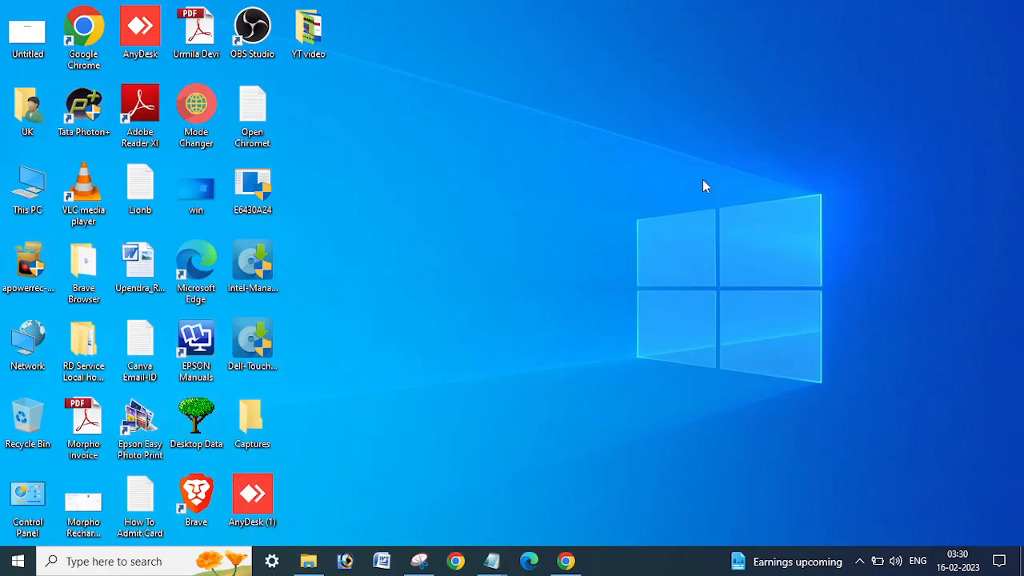
mouse_move(577, 335)
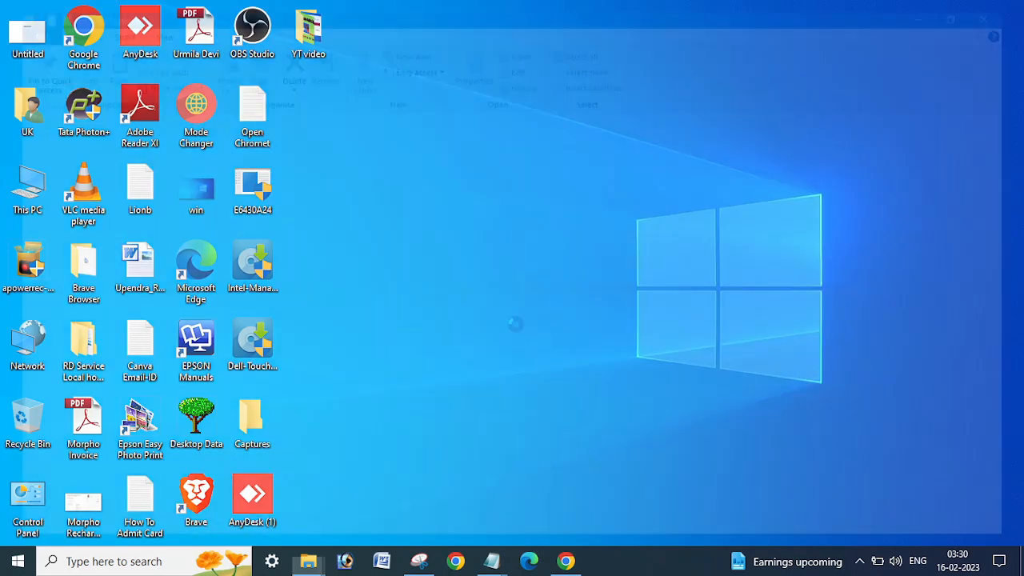
Launch Computer Management from This PC's Manage option in File Explorer.
click(308, 561)
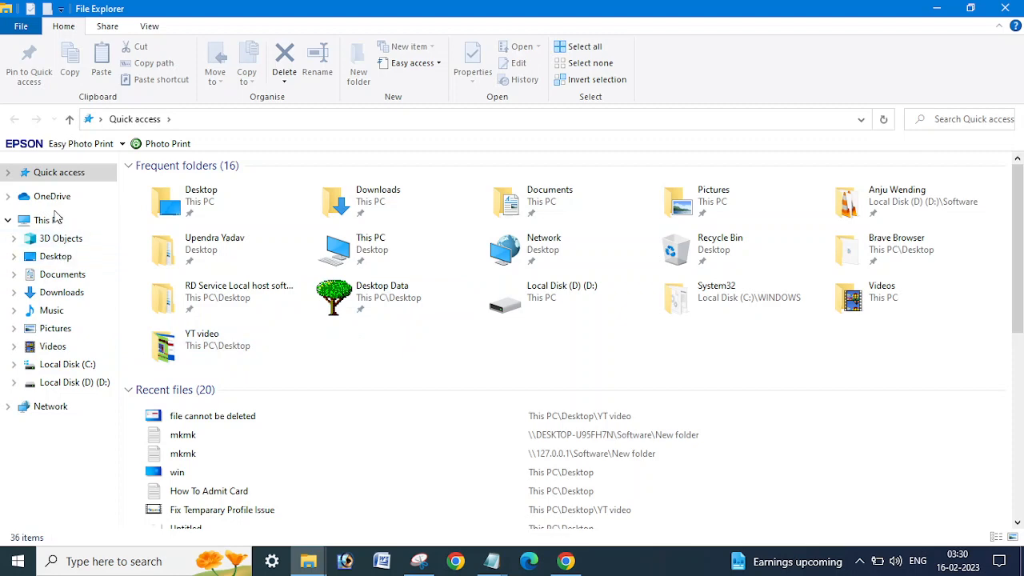
click(49, 219)
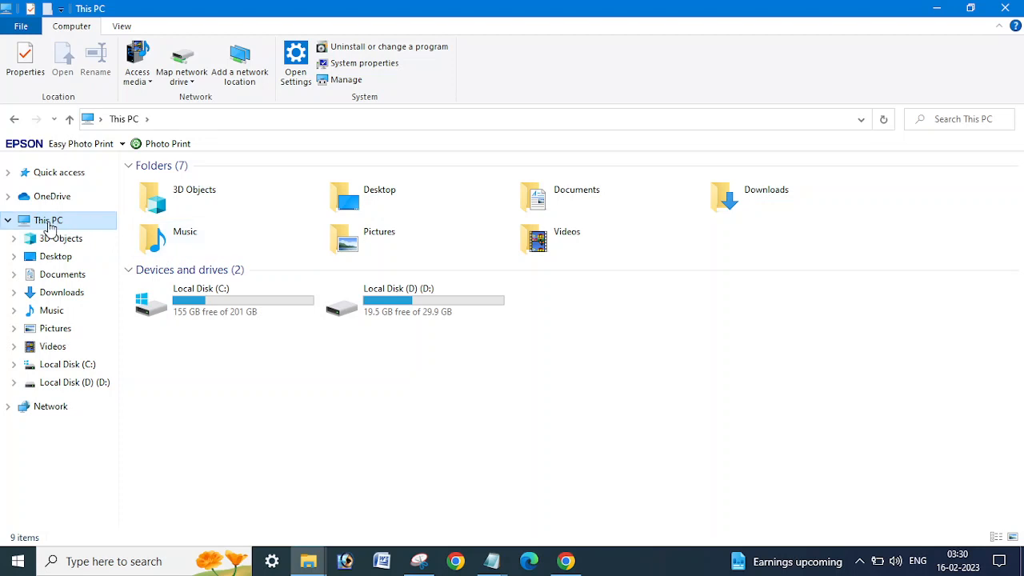
right_click(48, 220)
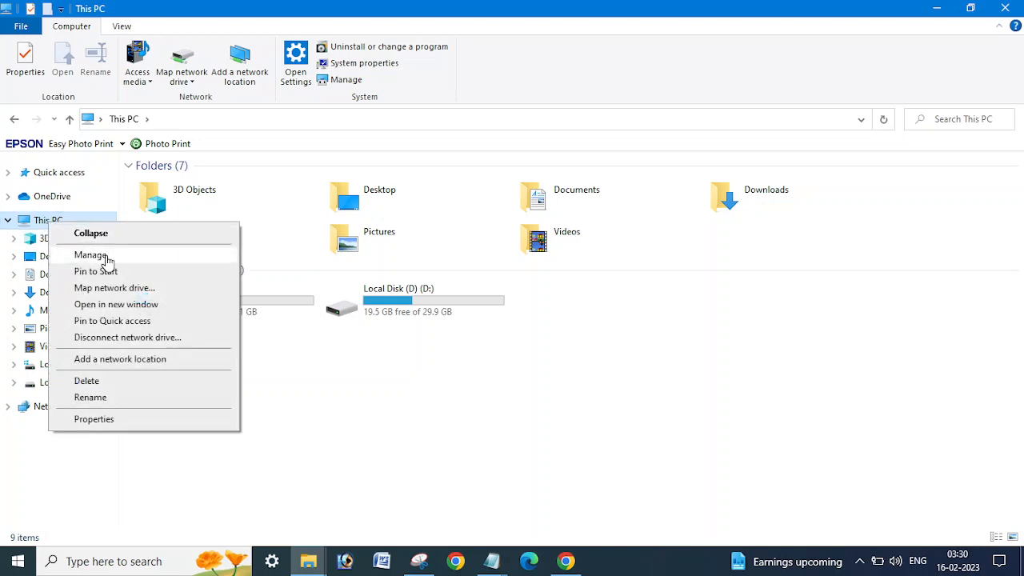
mouse_move(90, 254)
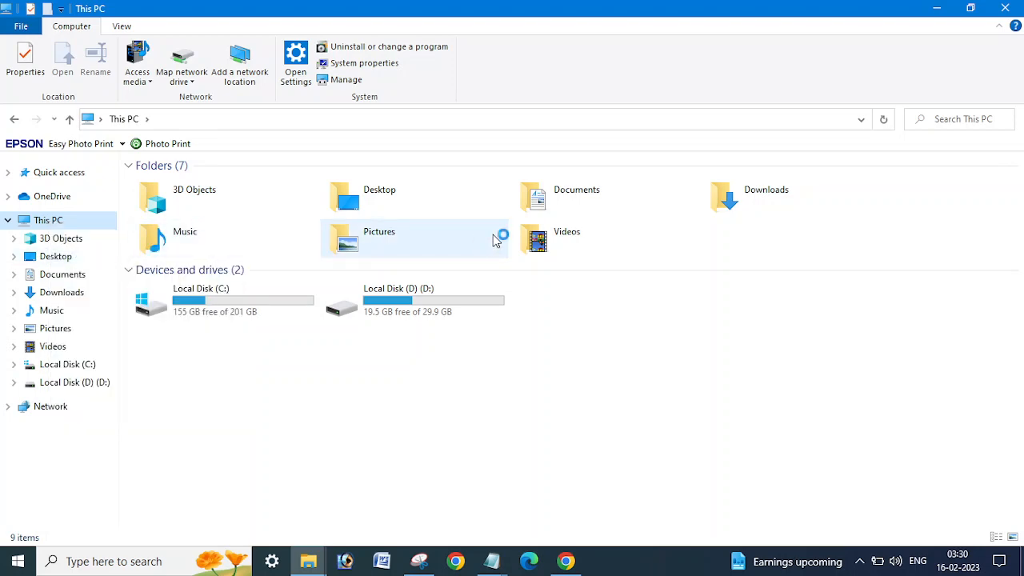
click(345, 79)
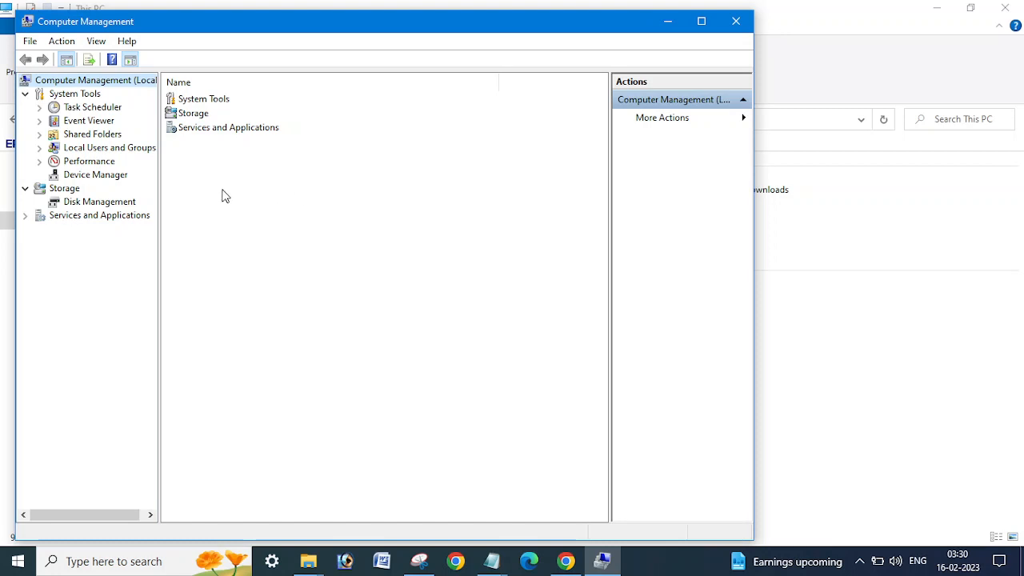
mouse_move(82, 148)
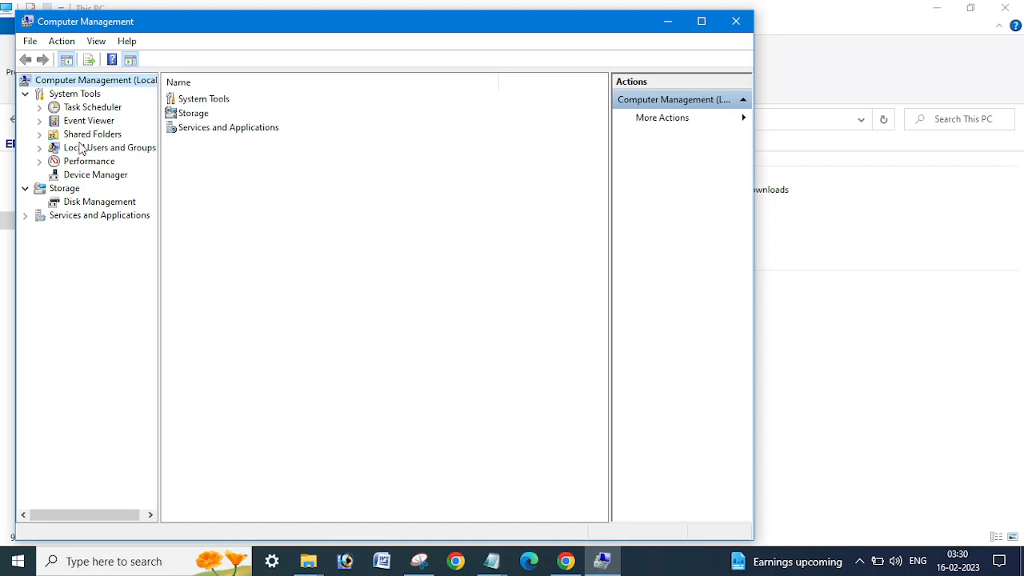
mouse_move(146, 95)
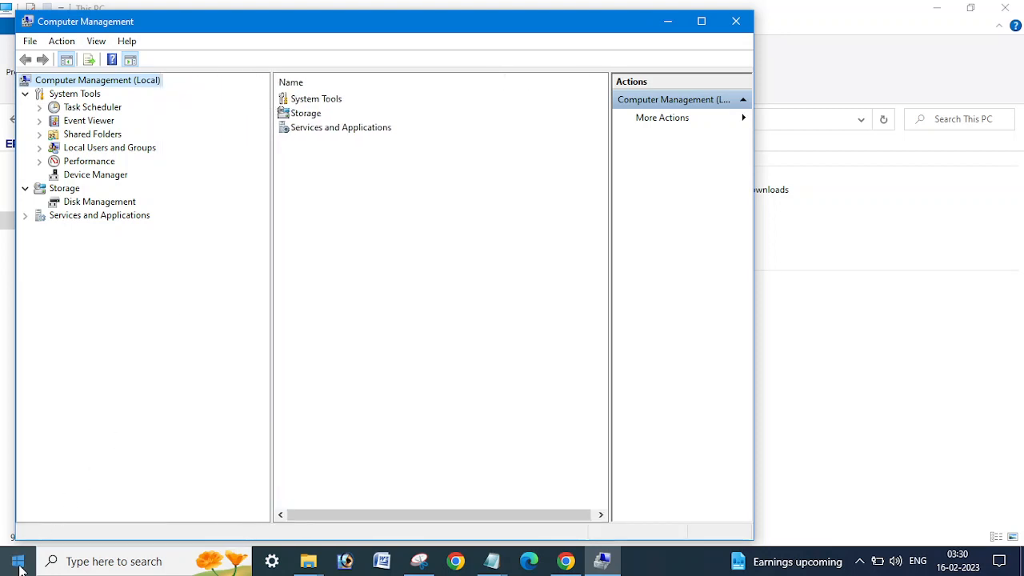
Bring up the Start quick-link menu listing Computer Management and reposition the console window.
right_click(18, 561)
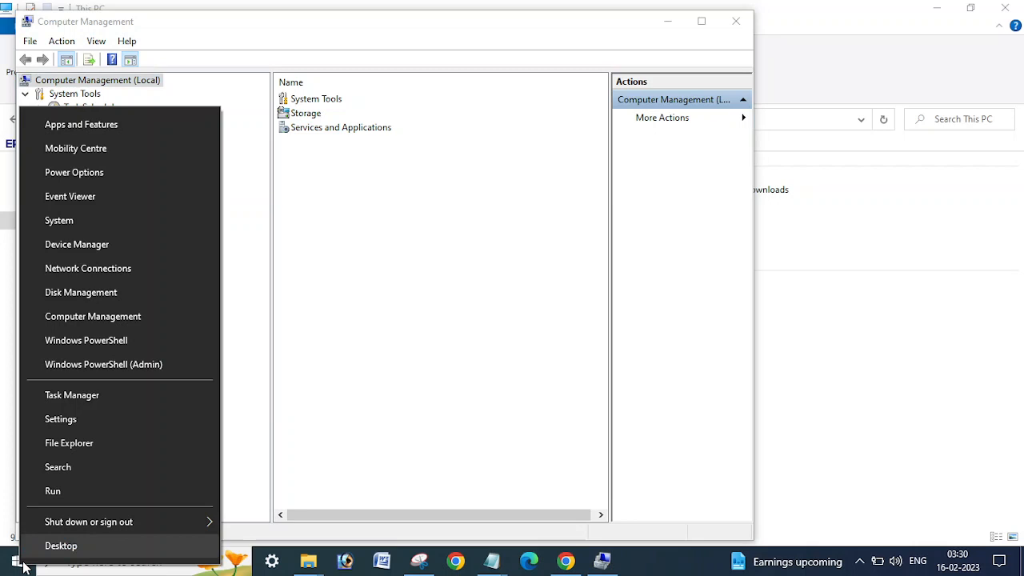
mouse_move(92, 316)
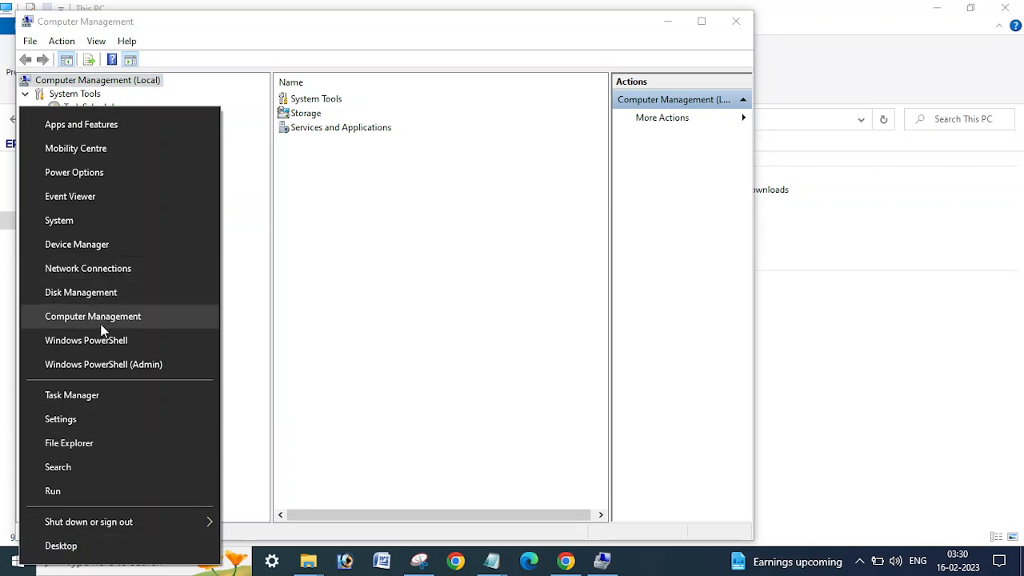
mouse_move(69, 442)
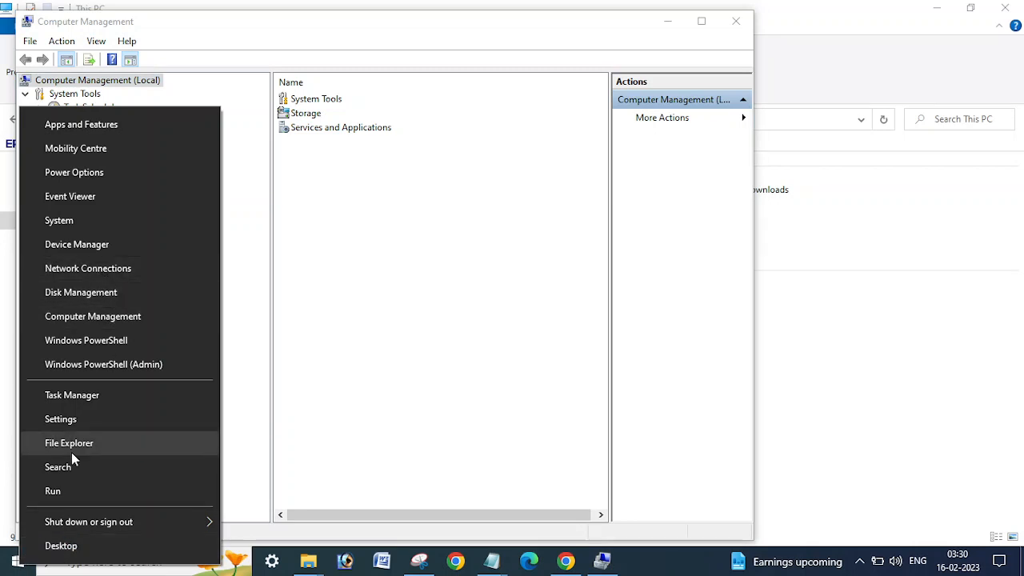
mouse_move(8, 565)
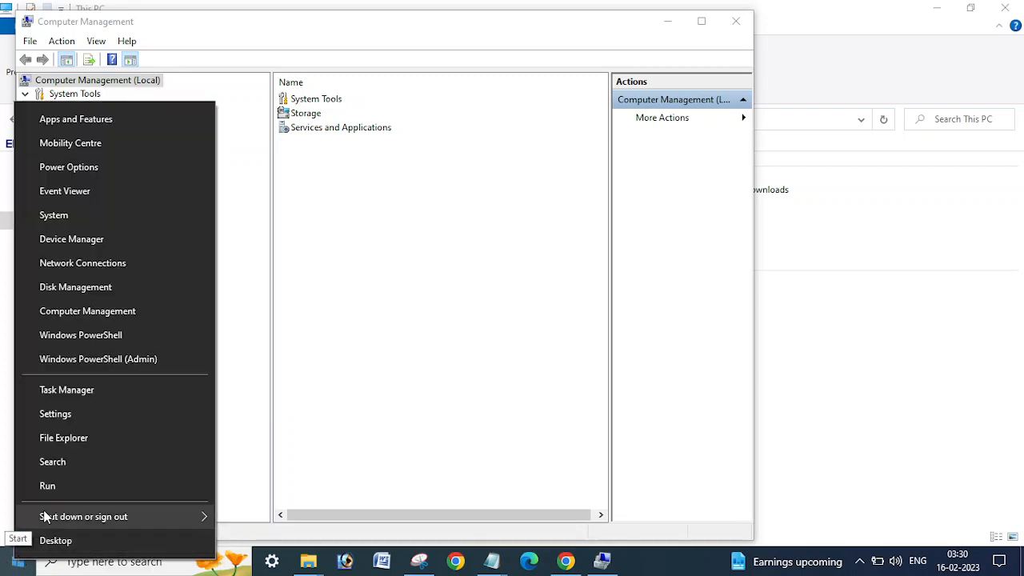
mouse_move(88, 310)
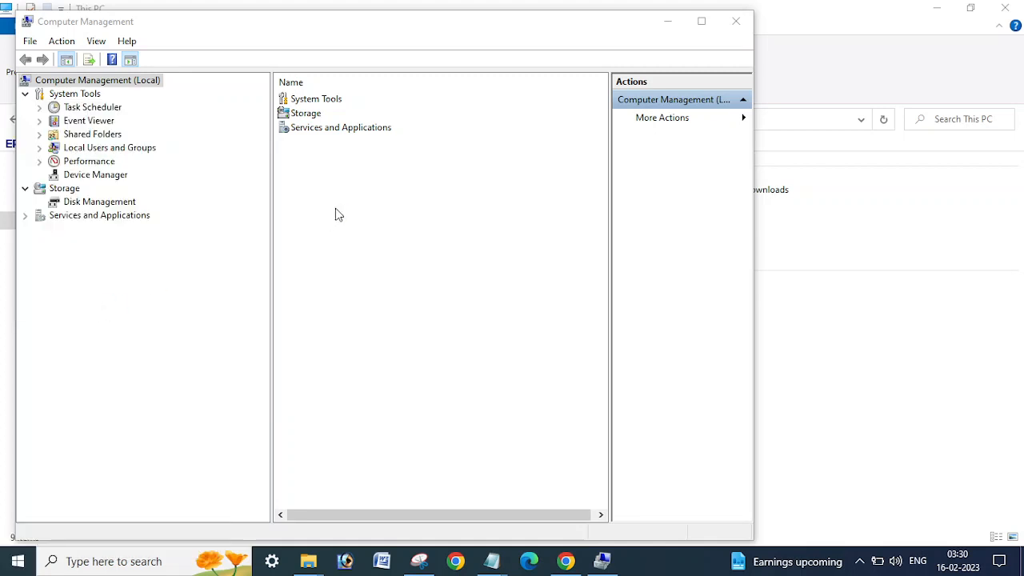
drag(272, 288, 160, 288)
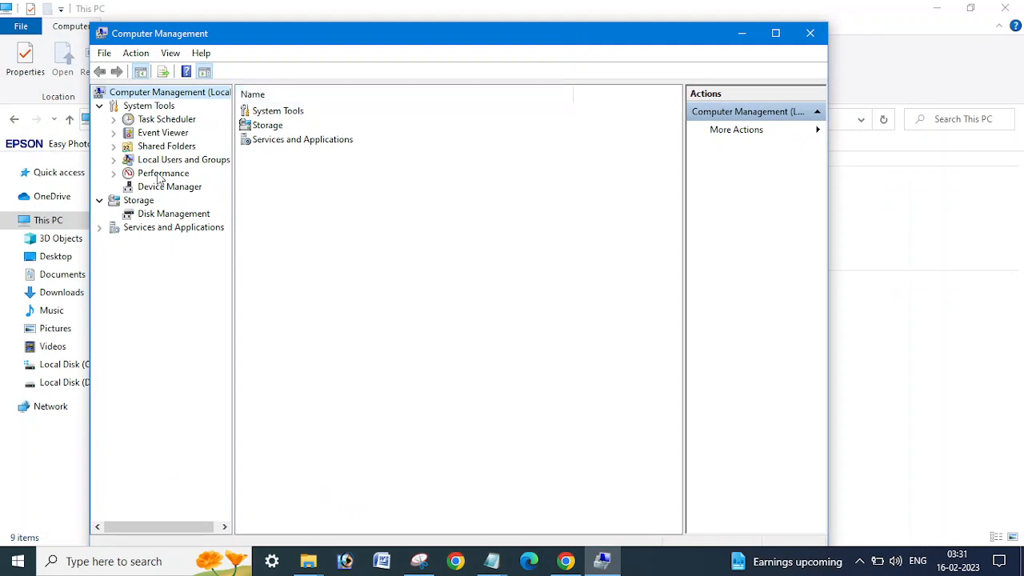
mouse_move(150, 151)
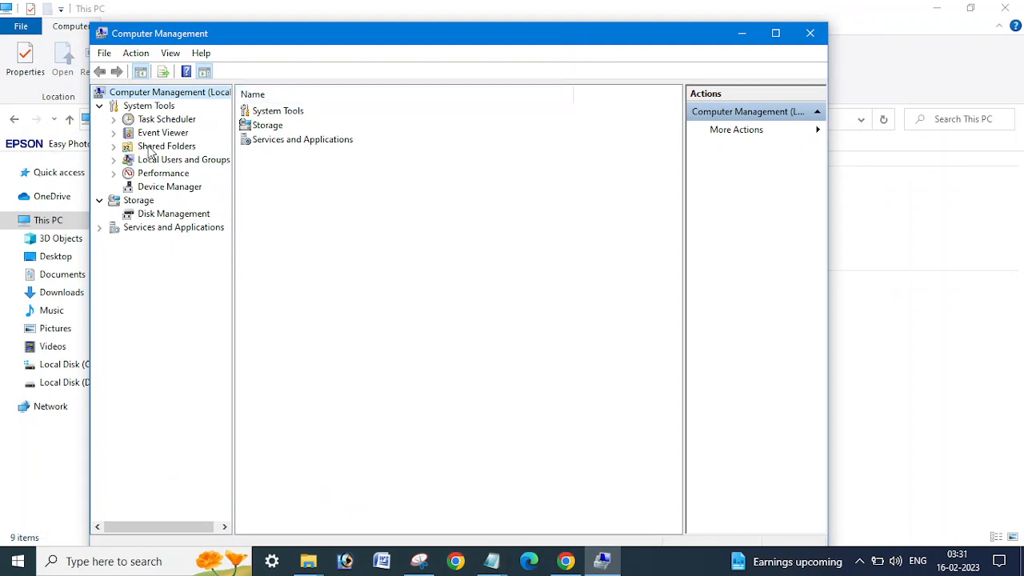
List the Shares under Shared Folders, including the Software share with 2 client connections.
click(166, 146)
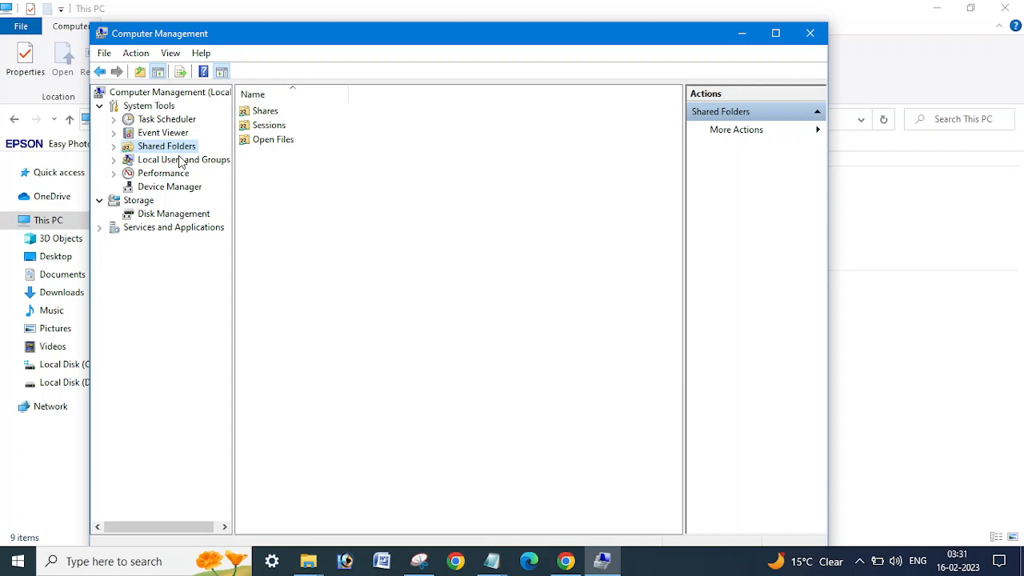
mouse_move(168, 159)
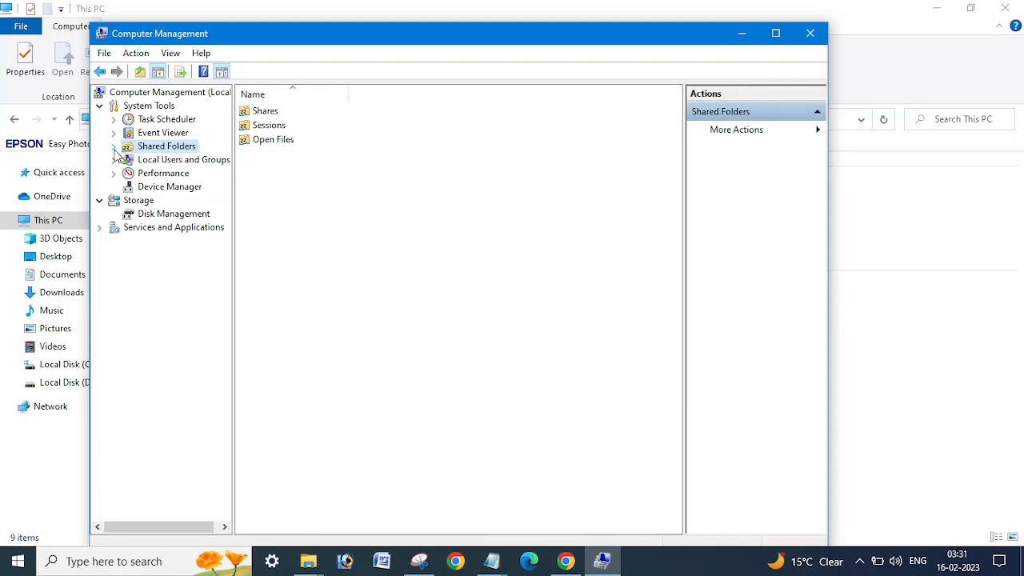
click(114, 145)
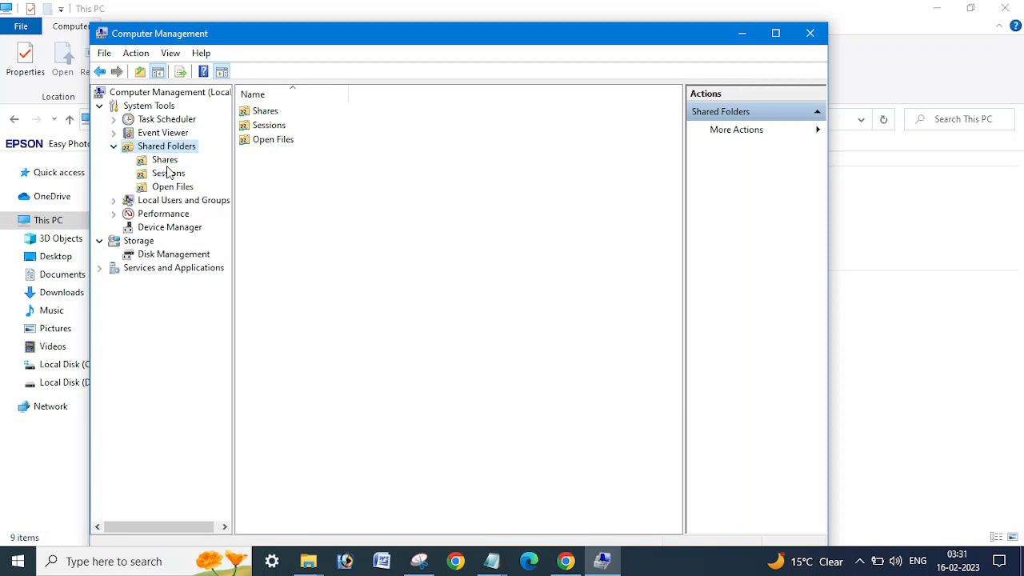
click(164, 159)
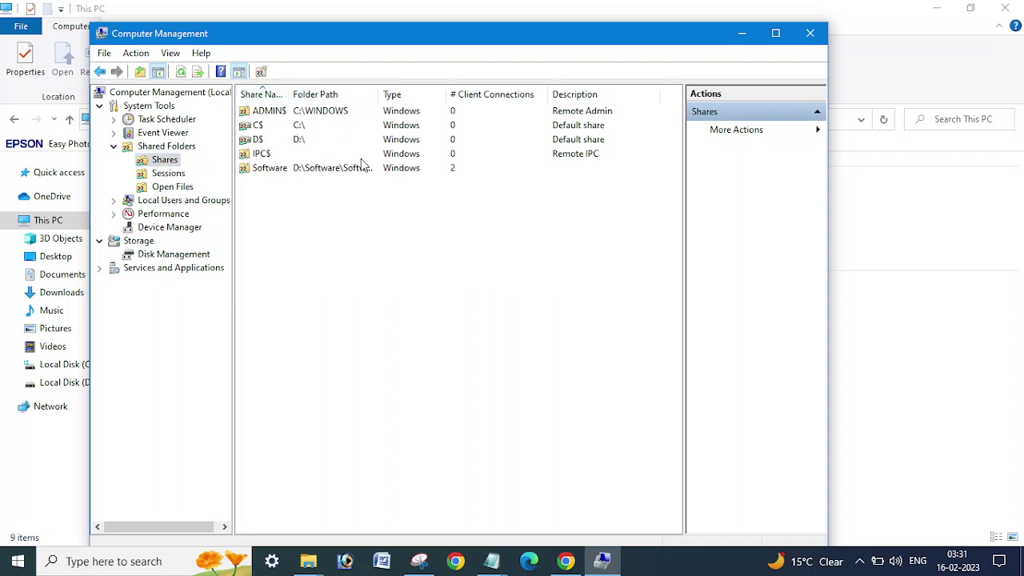
mouse_move(268, 174)
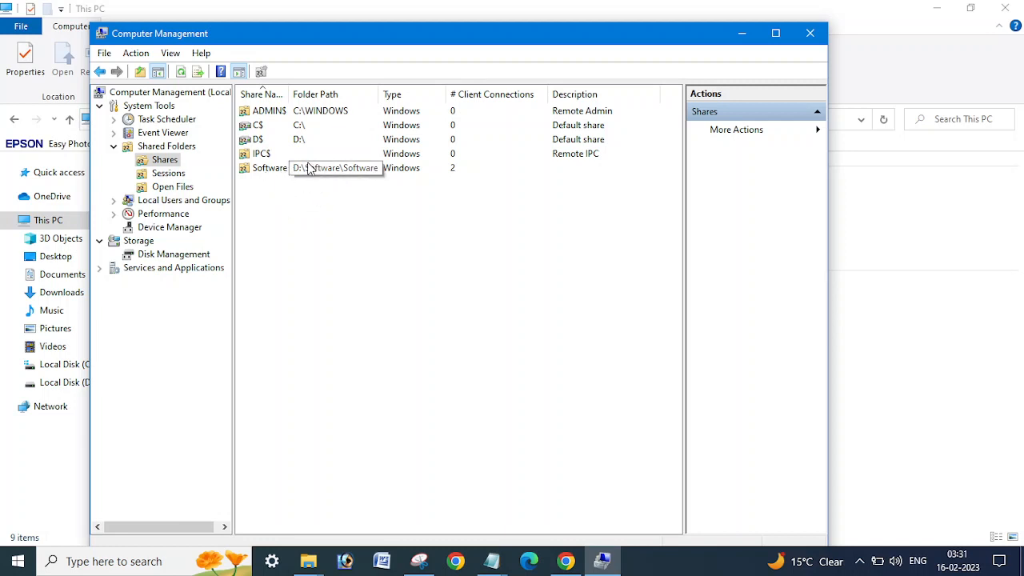
mouse_move(310, 173)
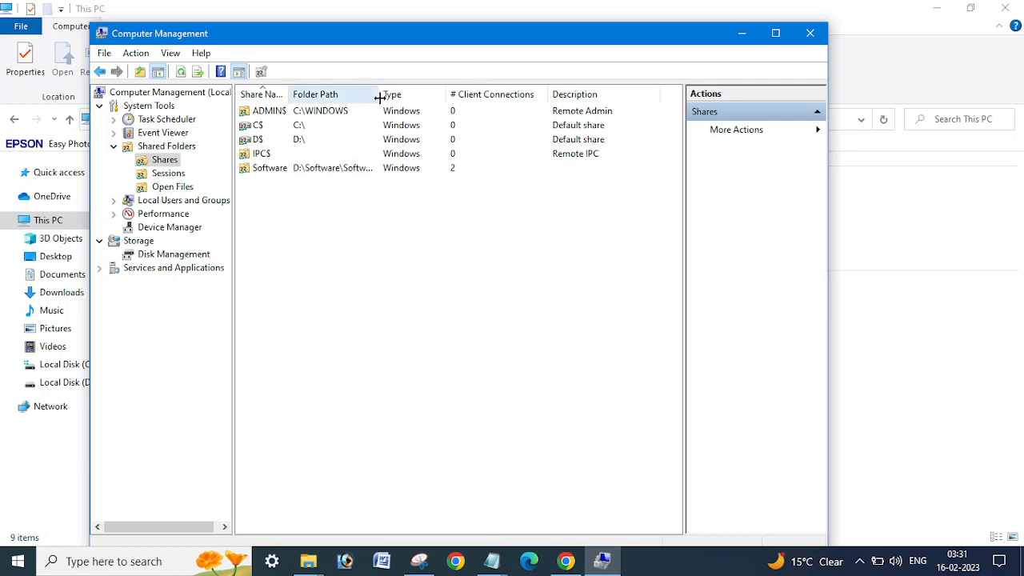
mouse_move(752, 317)
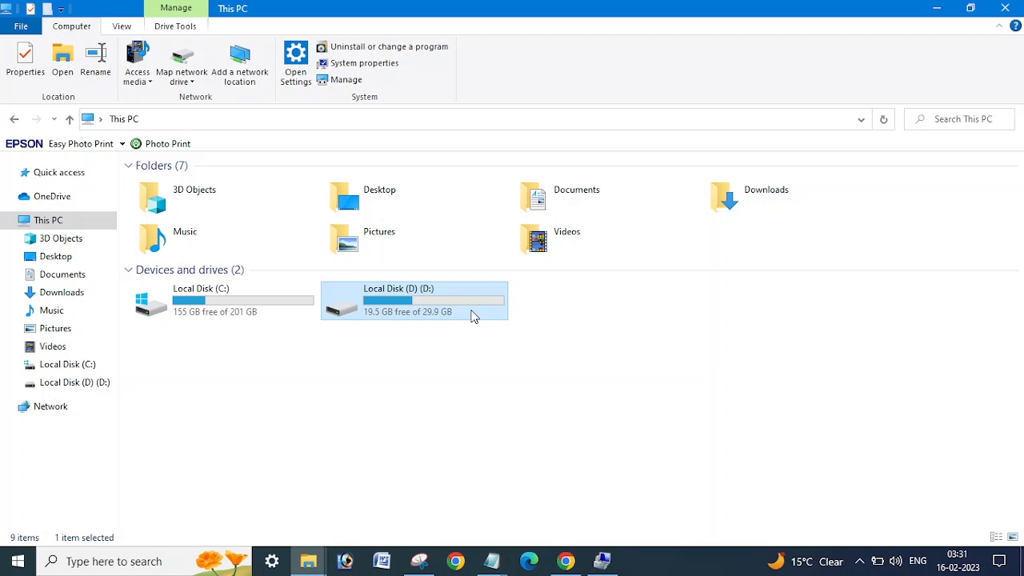
Browse into the Software folder on Local Disk (D:), then close File Explorer.
double_click(413, 300)
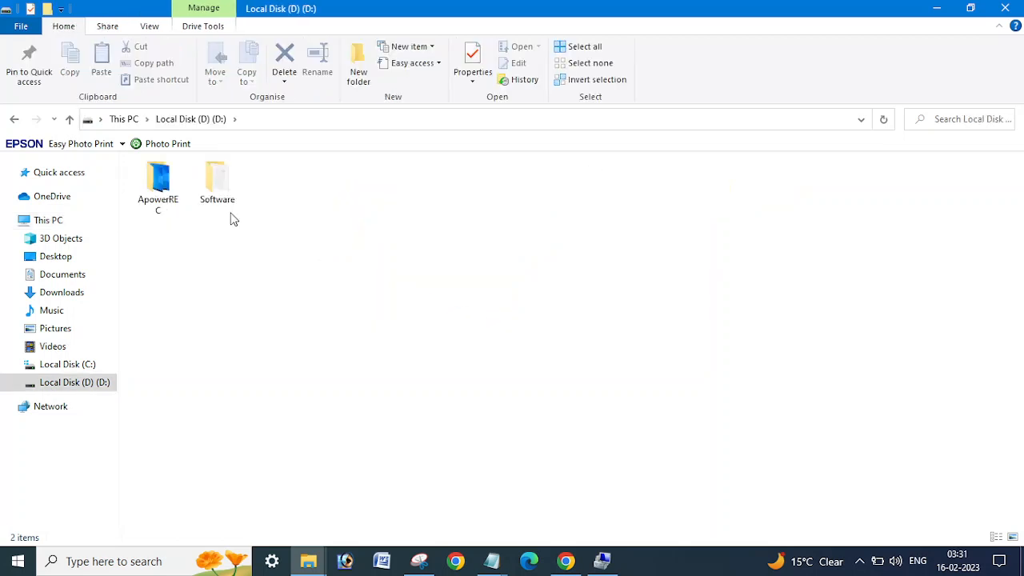
click(217, 180)
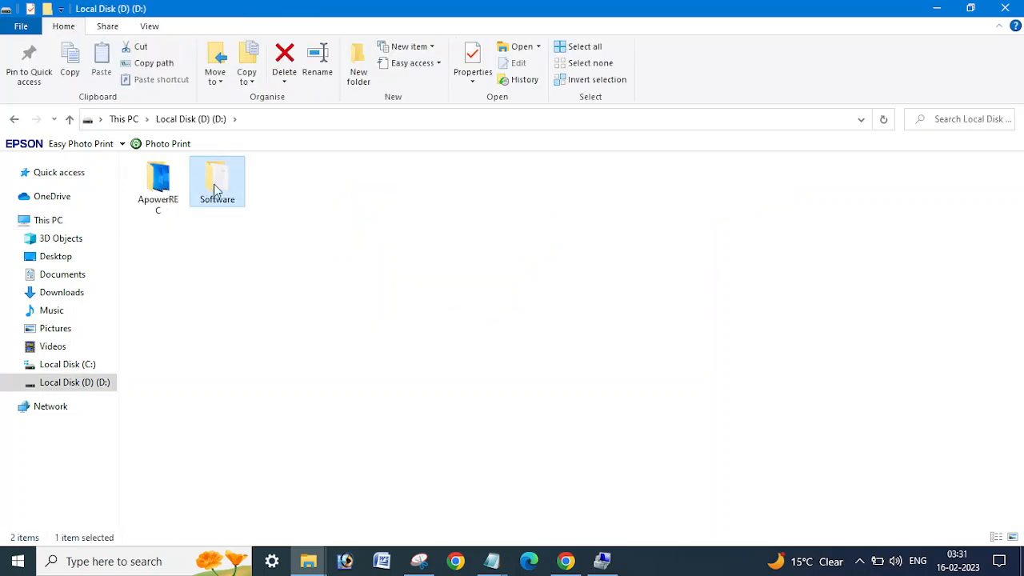
double_click(217, 180)
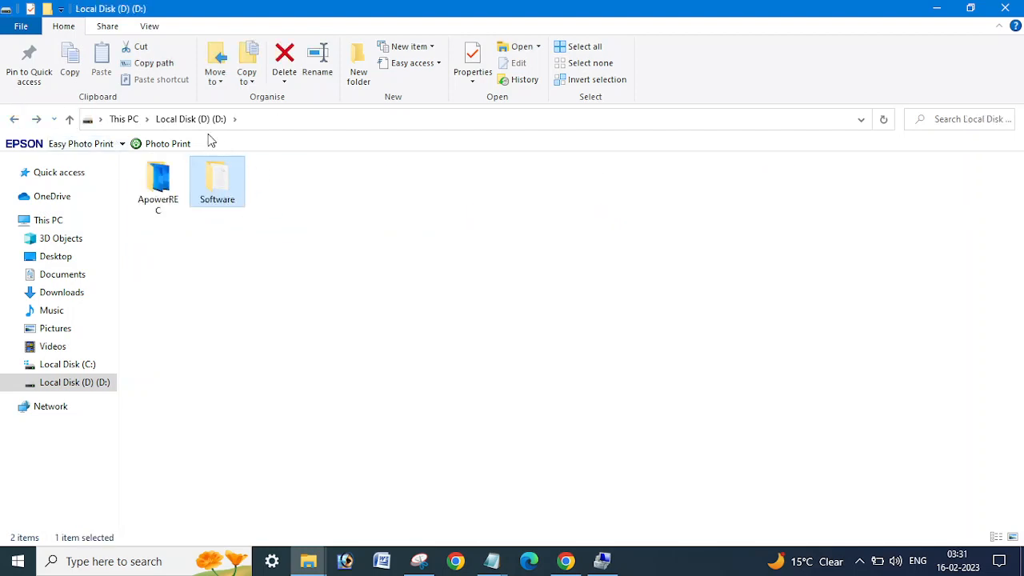
mouse_move(1006, 8)
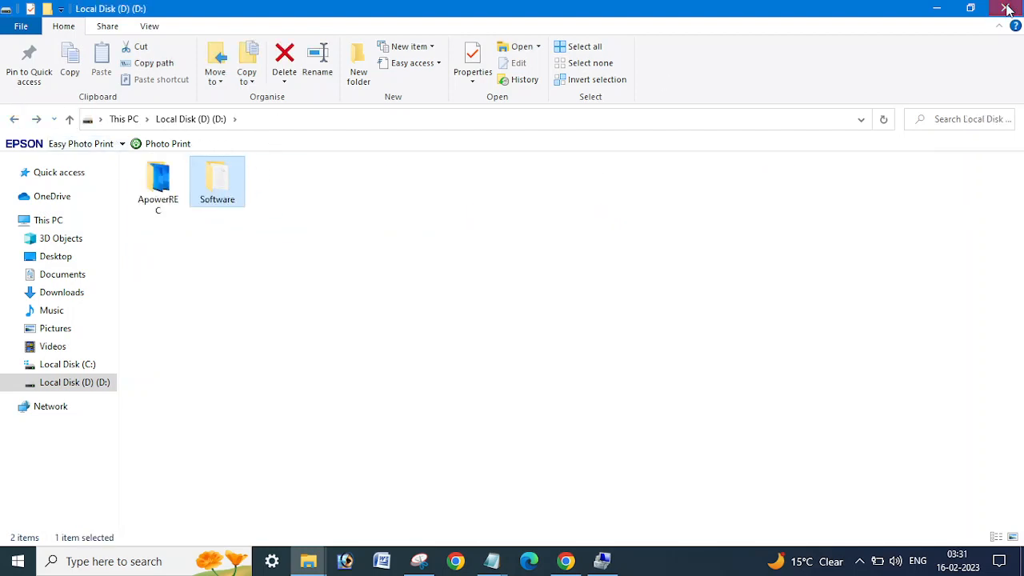
click(1008, 8)
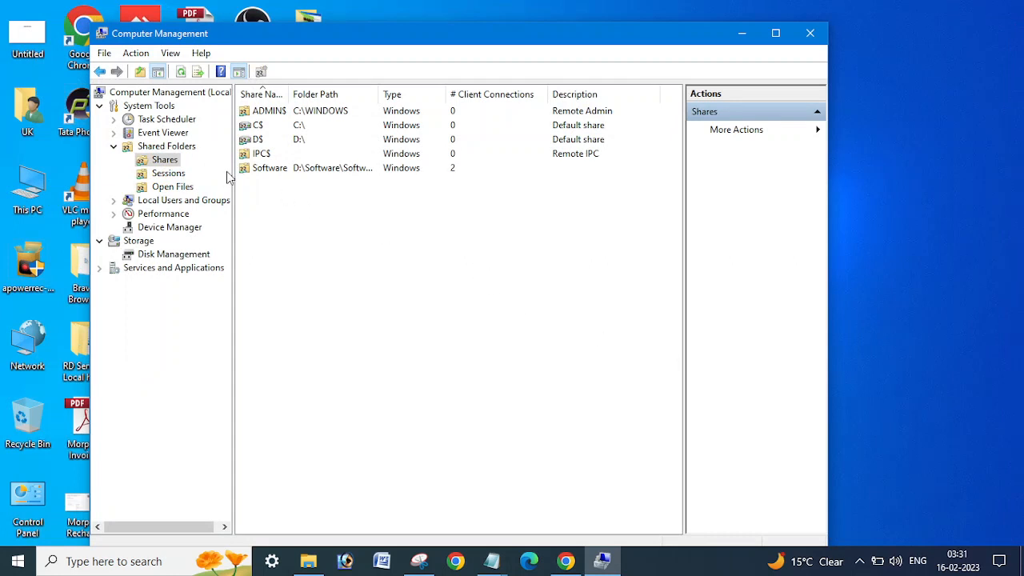
mouse_move(168, 174)
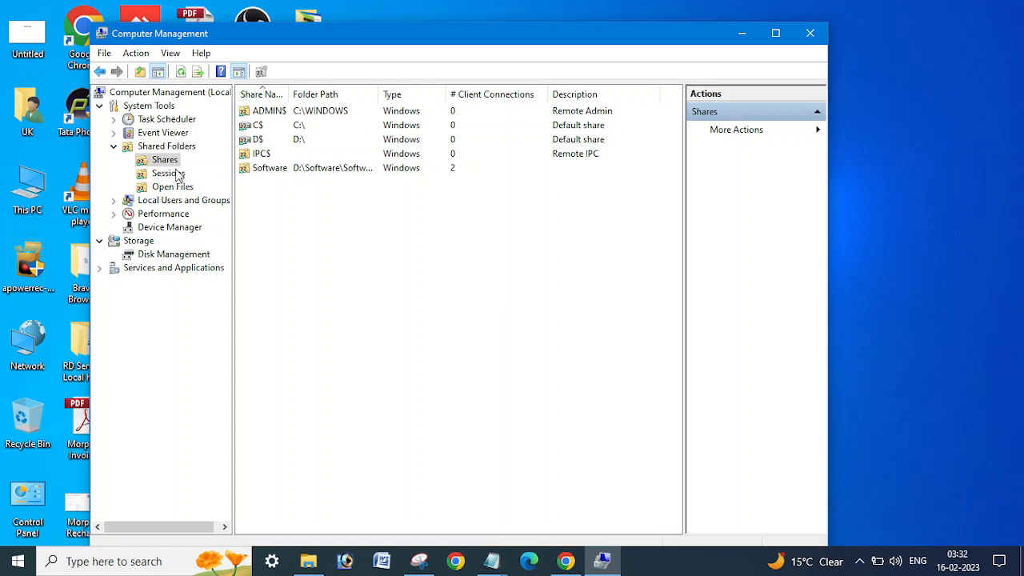
mouse_move(170, 192)
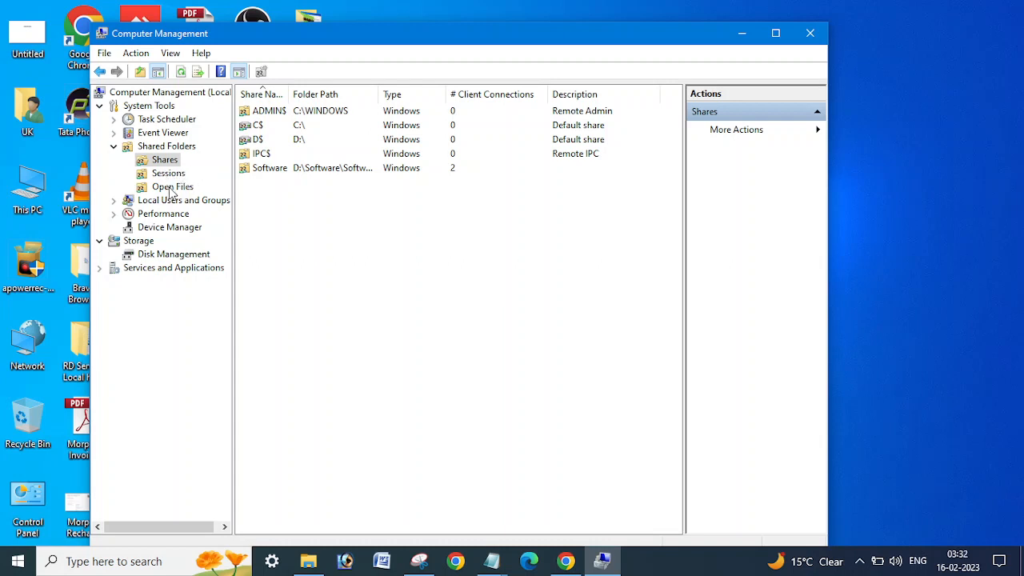
Show Open Files with full D:\Software\Software paths readable and inspect a New folder entry.
click(172, 187)
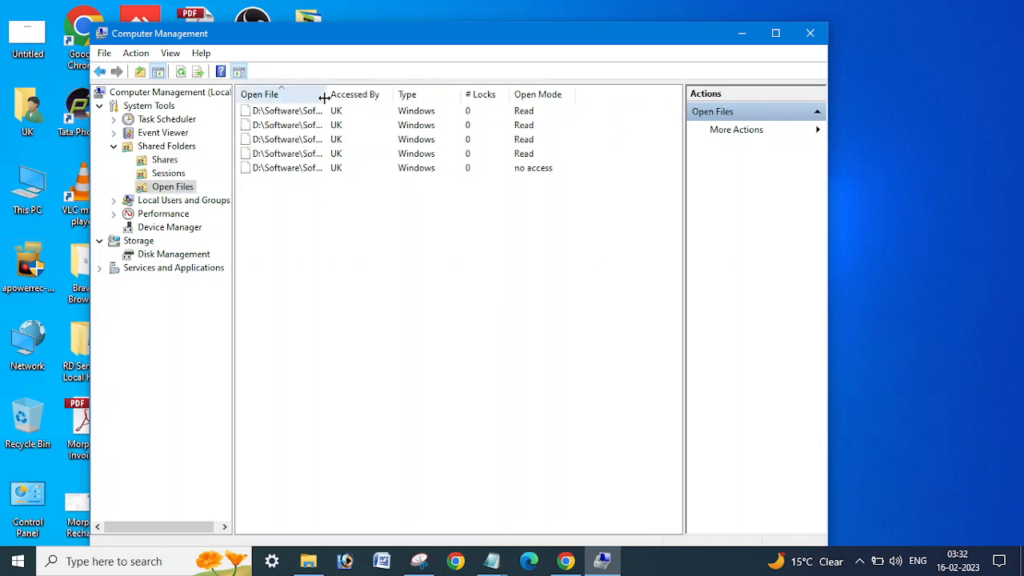
drag(323, 93, 401, 102)
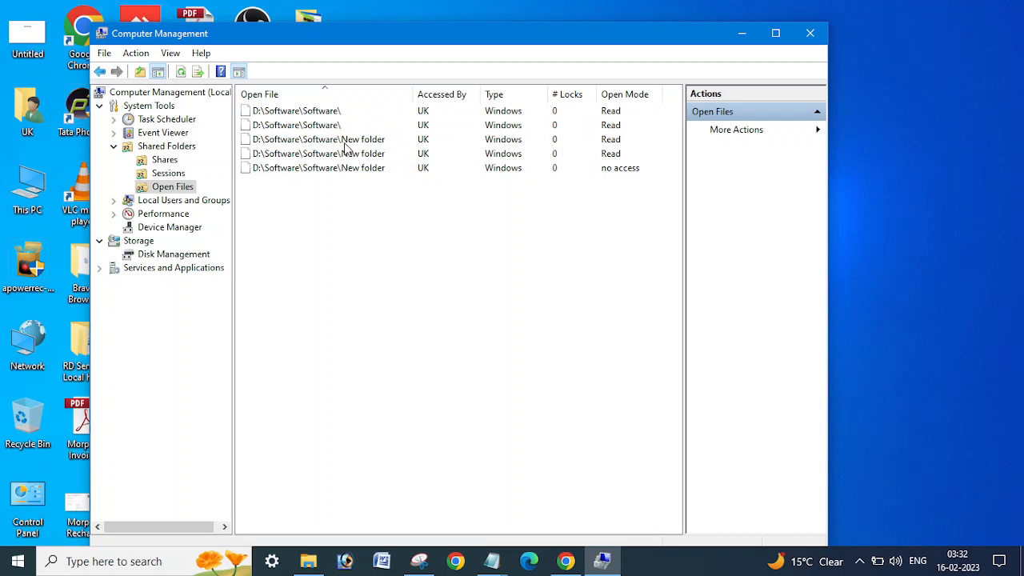
click(321, 139)
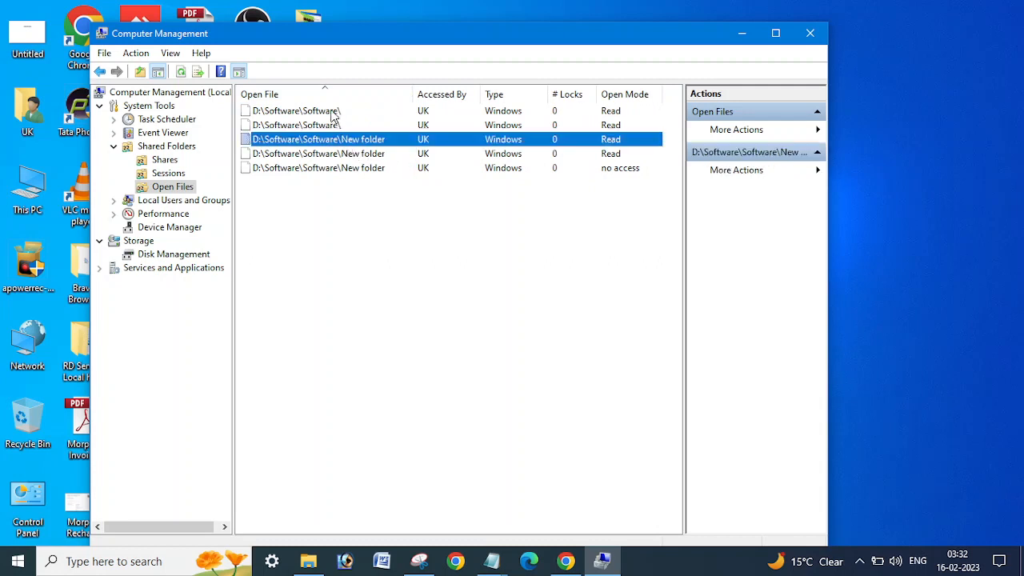
mouse_move(311, 128)
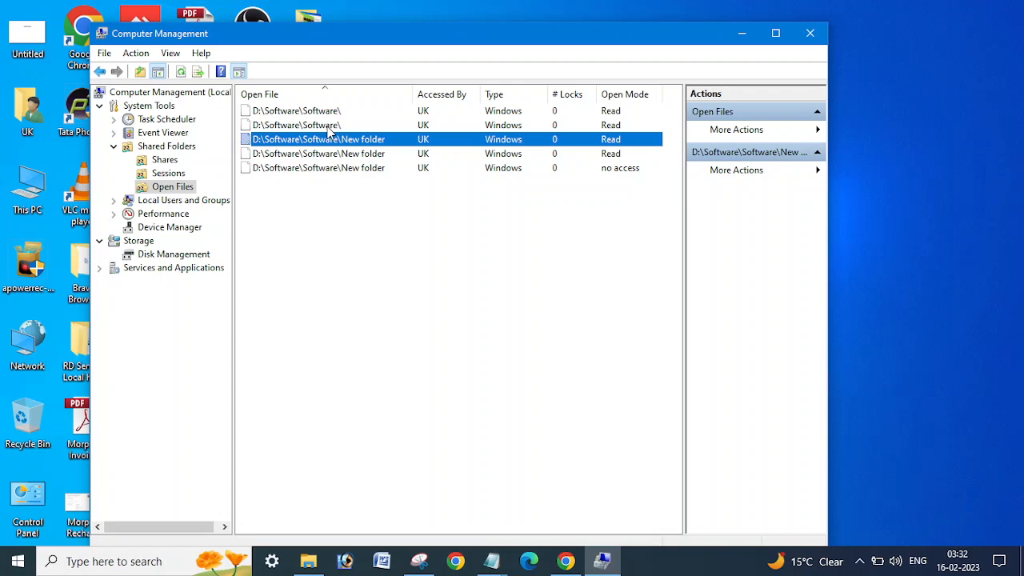
mouse_move(416, 498)
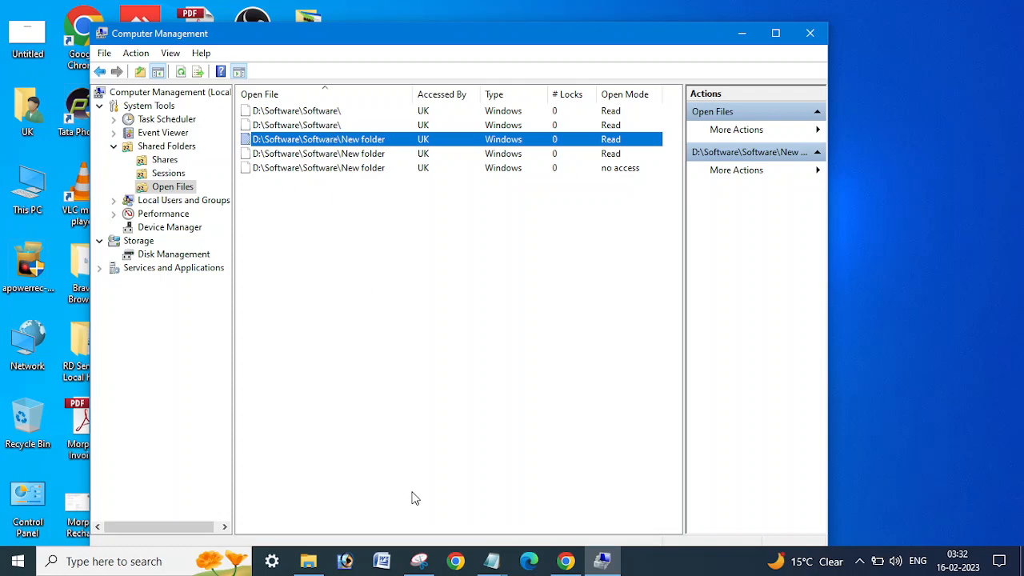
mouse_move(307, 560)
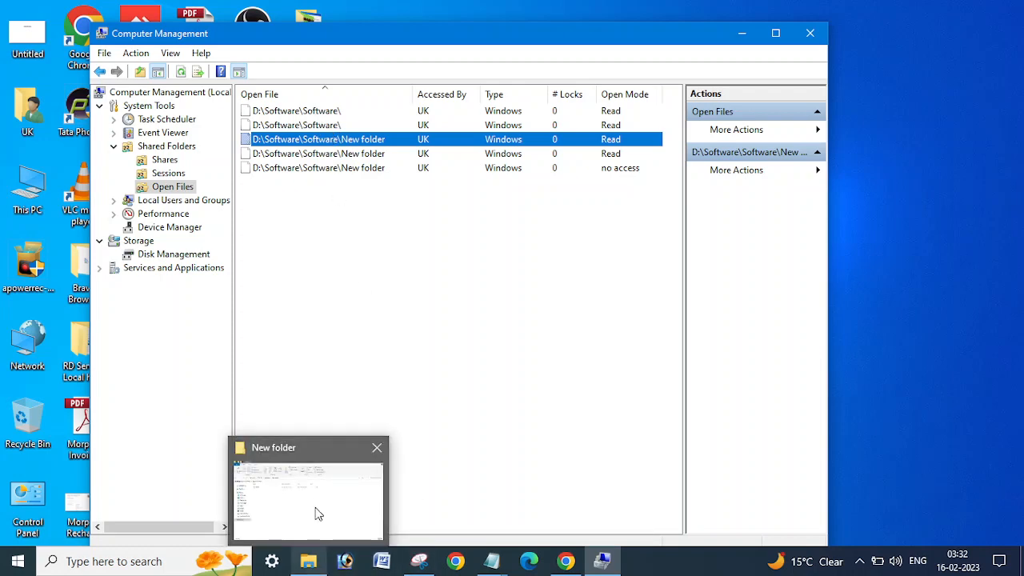
click(308, 488)
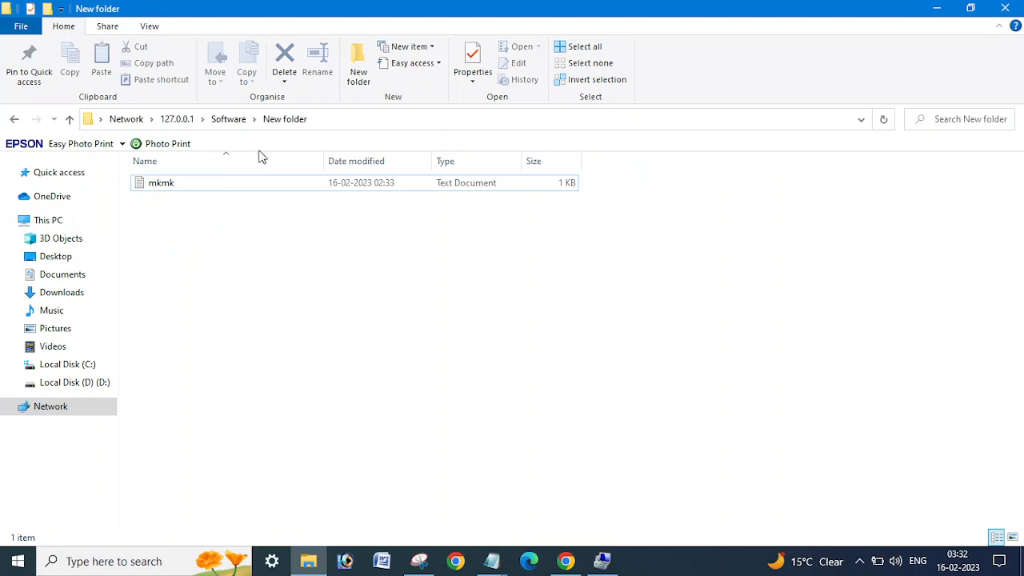
mouse_move(995, 21)
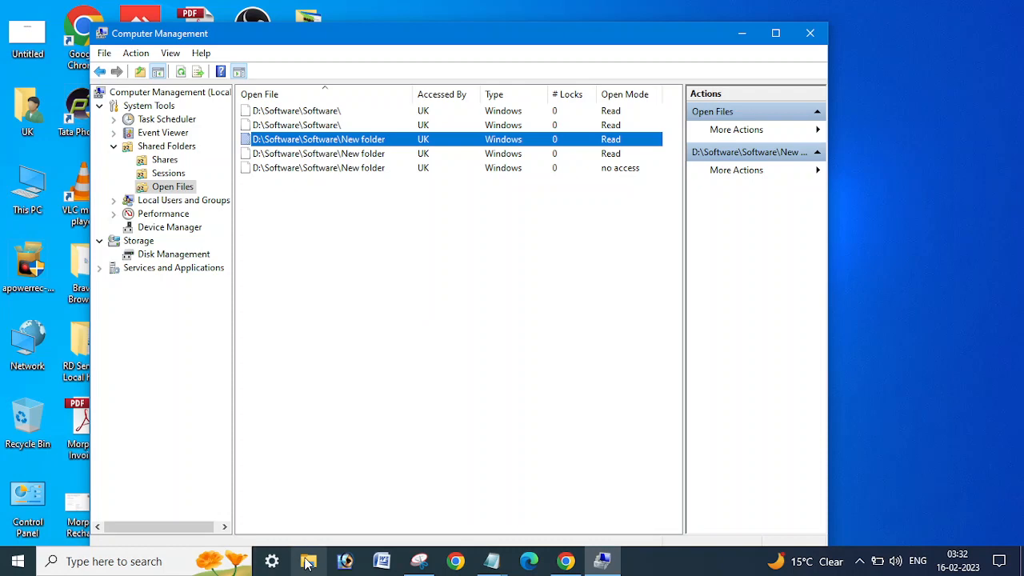
click(388, 324)
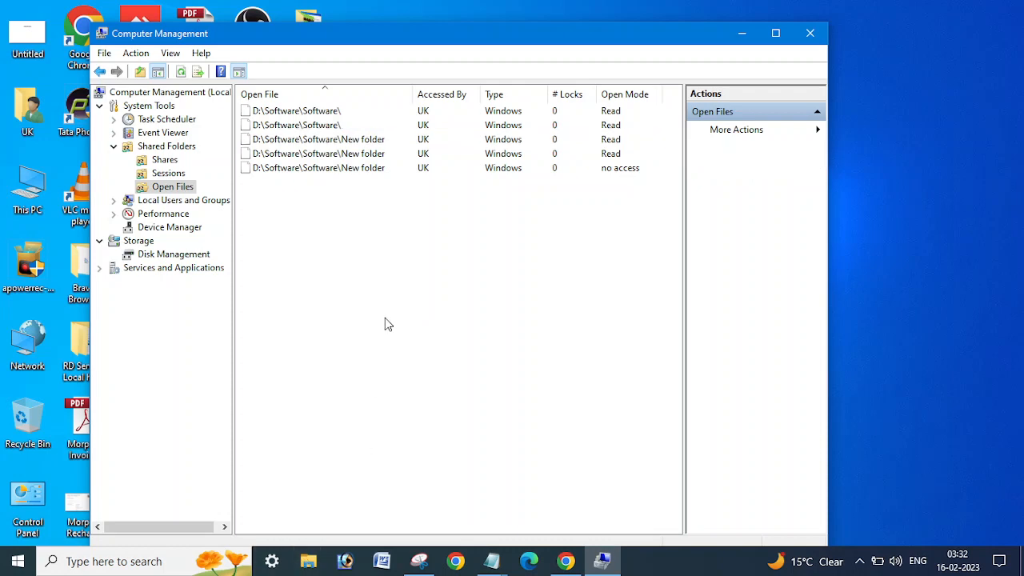
mouse_move(240, 116)
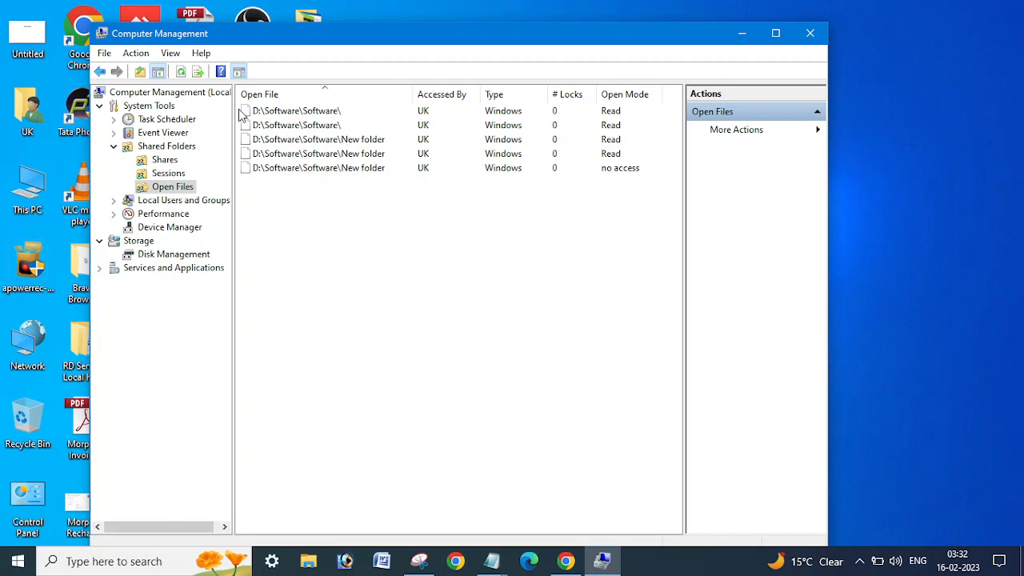
Refresh Open Files and select the remaining D:\Software\Software\New folder entry.
click(180, 71)
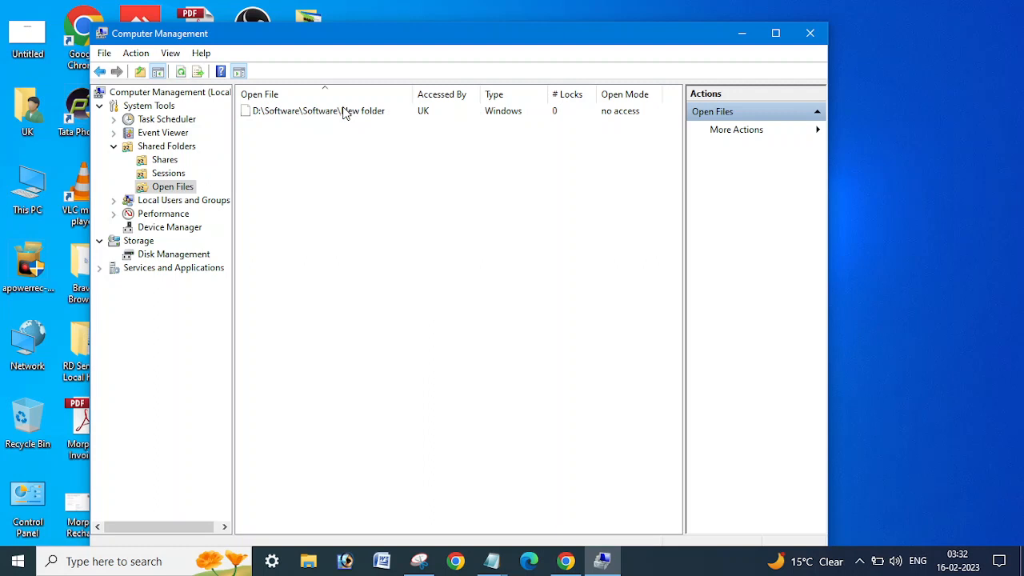
click(320, 111)
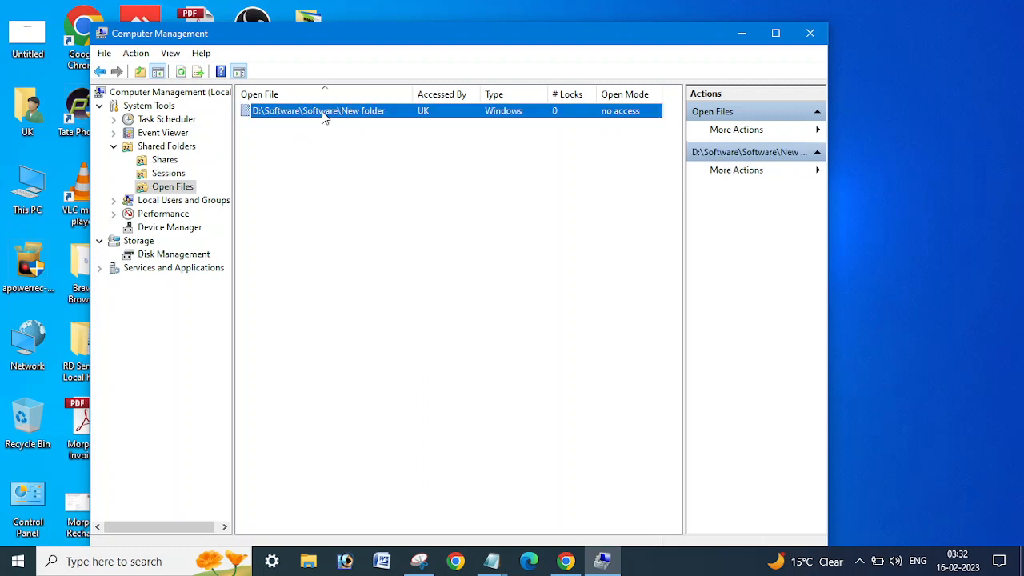
mouse_move(326, 138)
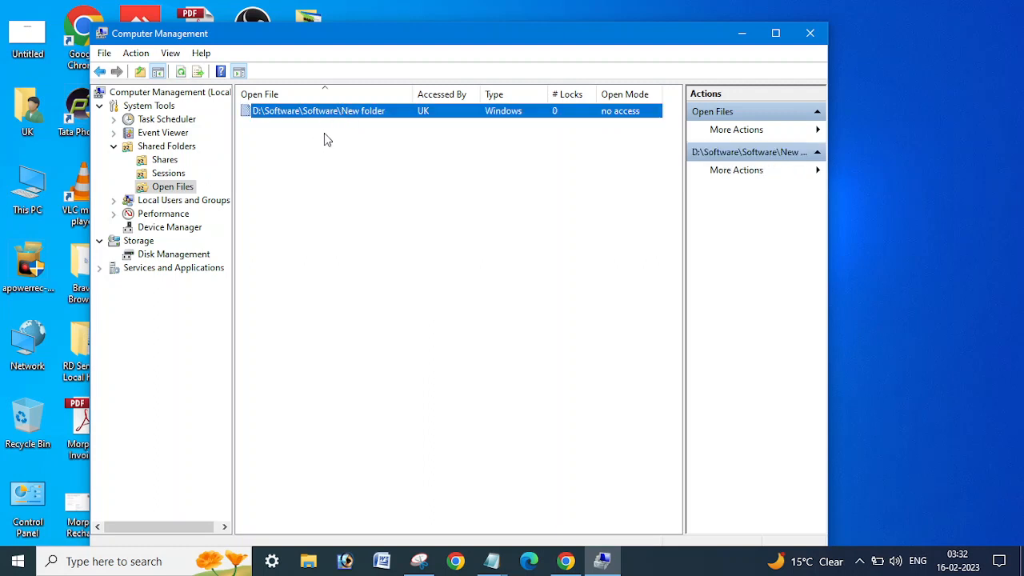
mouse_move(303, 140)
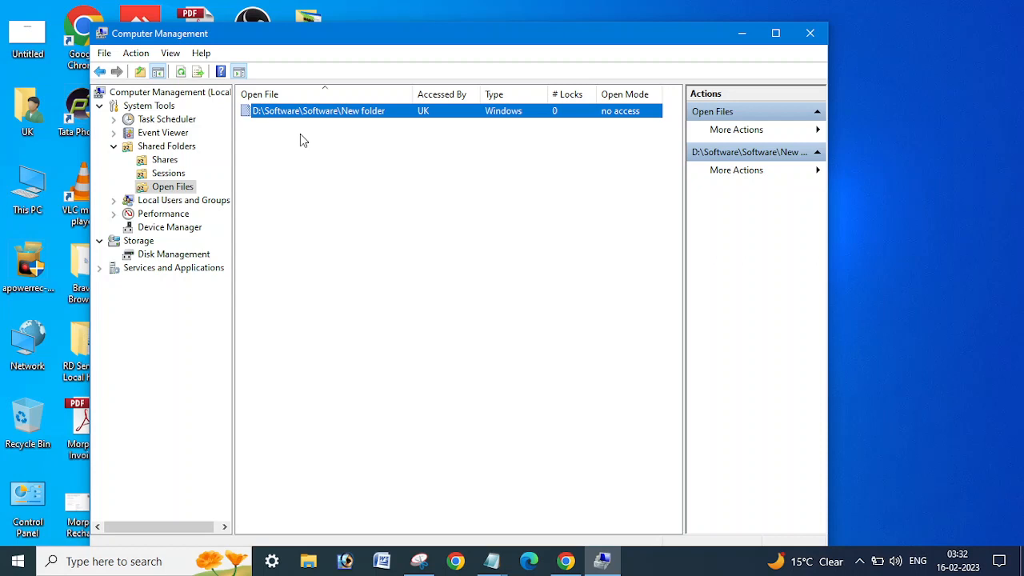
mouse_move(340, 134)
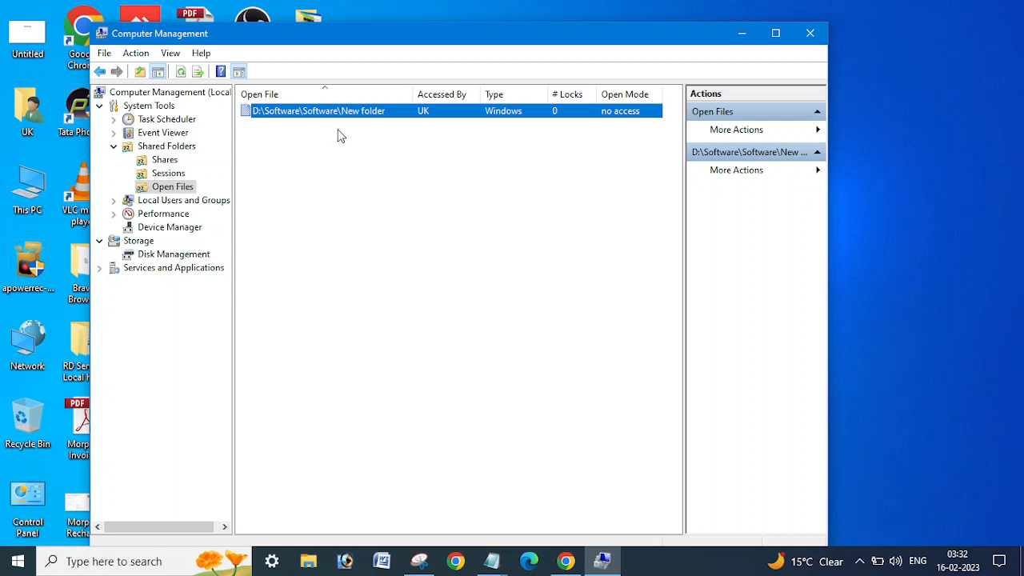
mouse_move(320, 149)
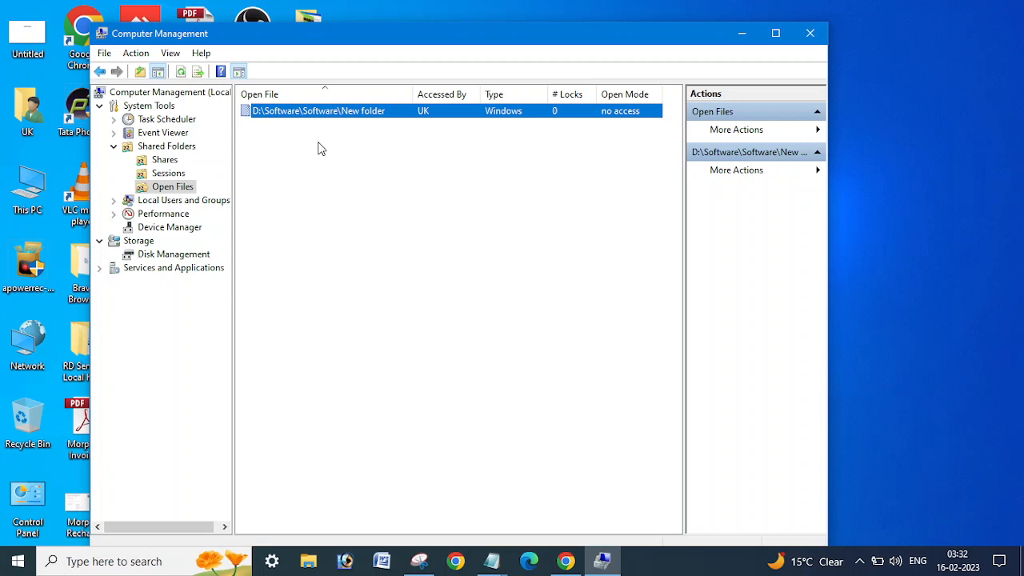
mouse_move(162, 202)
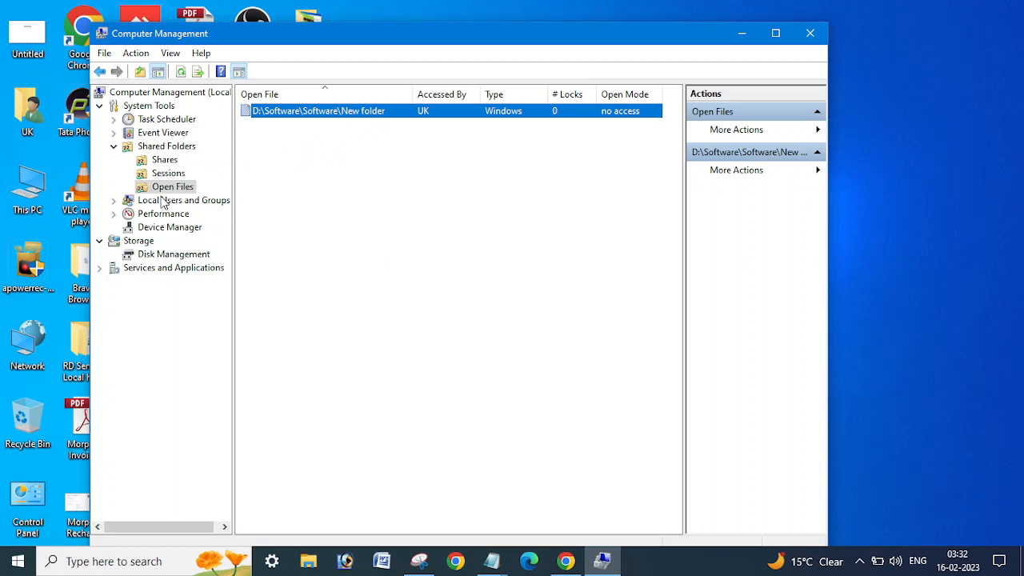
mouse_move(378, 120)
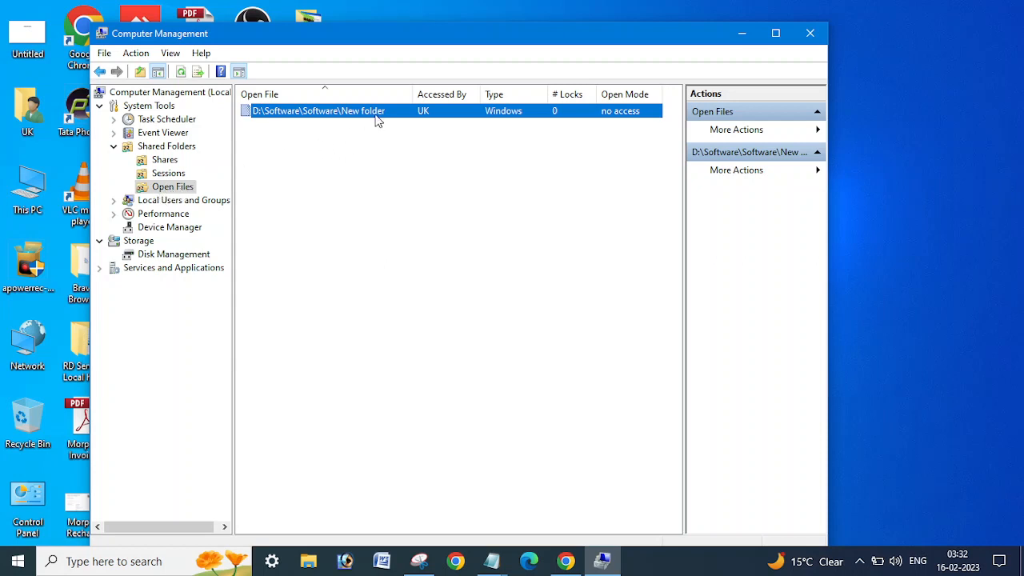
mouse_move(323, 113)
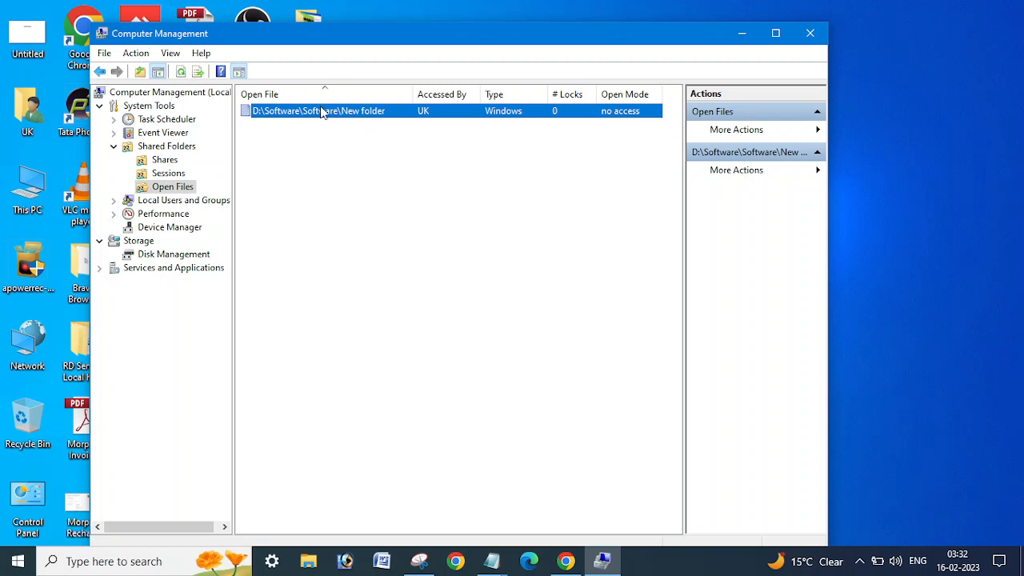
mouse_move(366, 117)
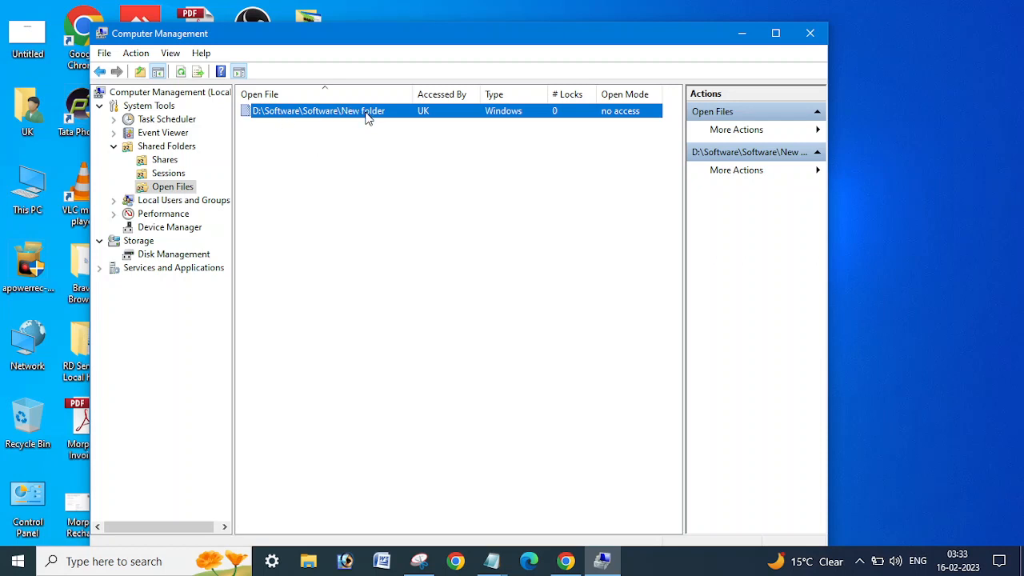
mouse_move(589, 561)
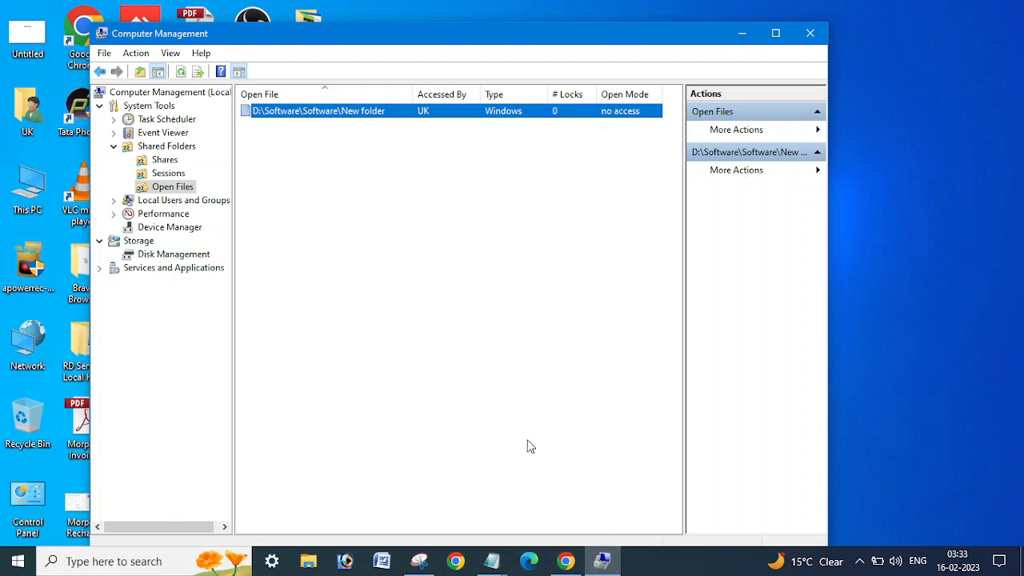
mouse_move(520, 348)
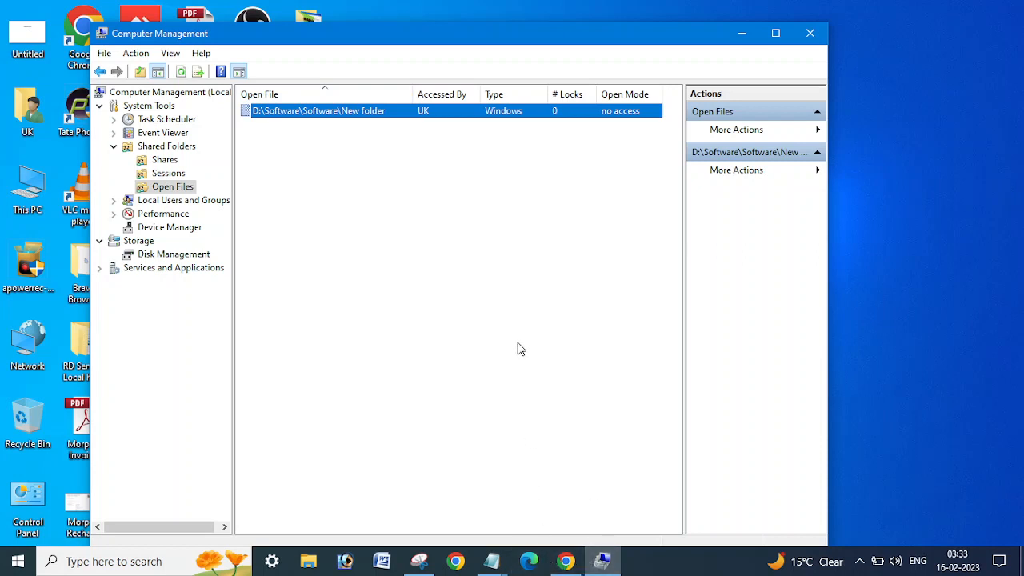
mouse_move(484, 219)
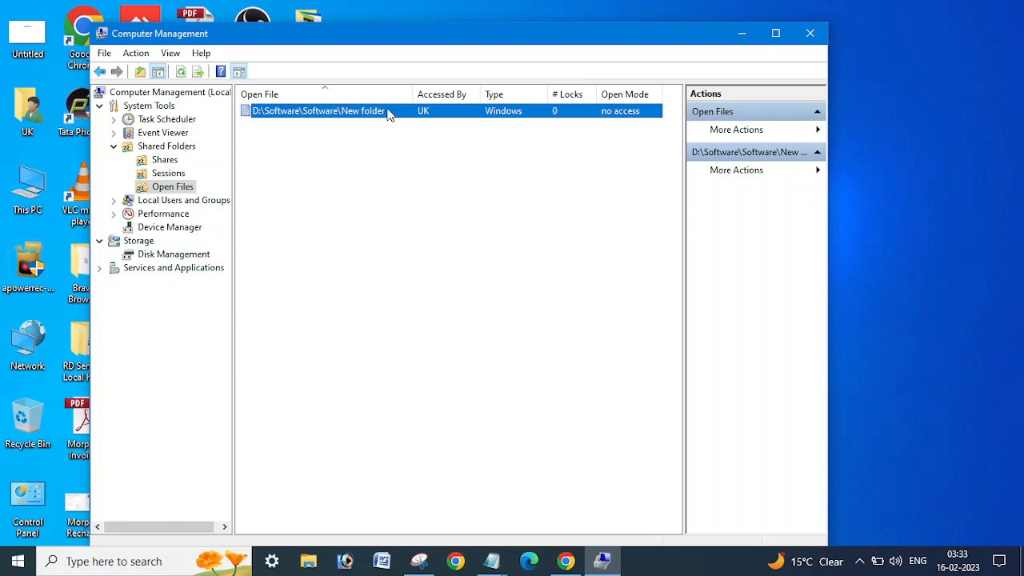
mouse_move(355, 131)
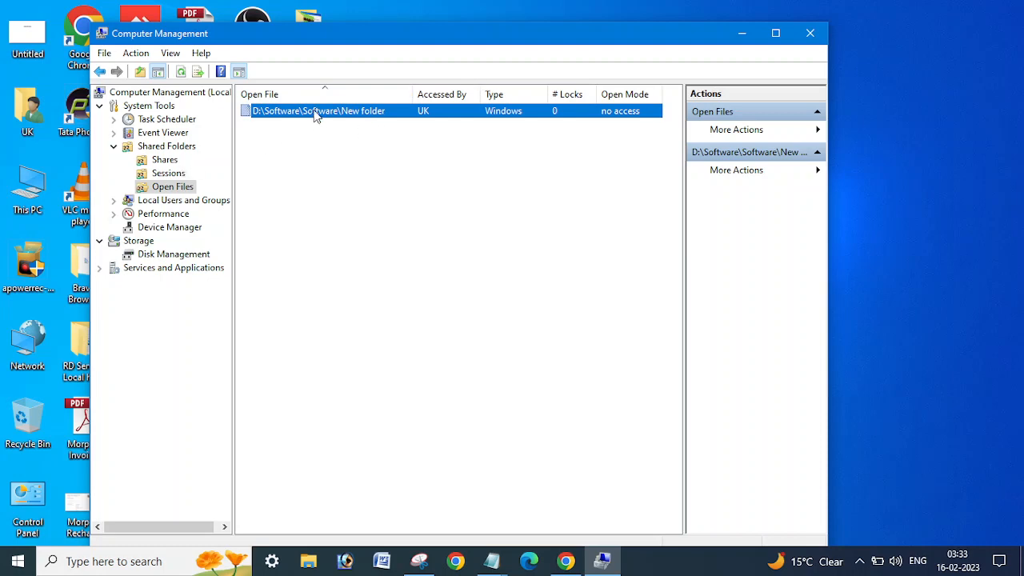
Close the locked New folder open file and confirm, emptying the Open Files list.
right_click(318, 110)
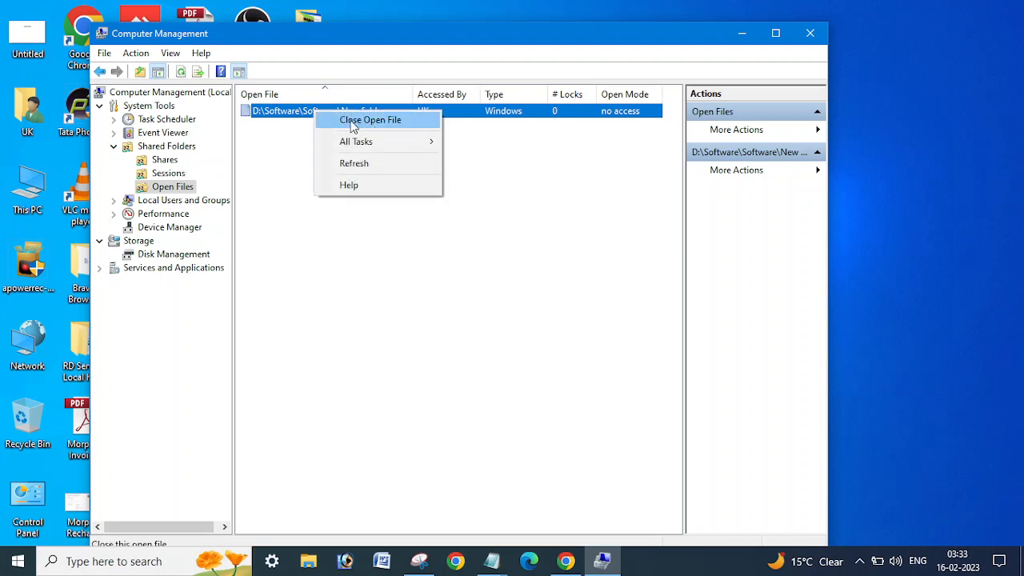
mouse_move(386, 126)
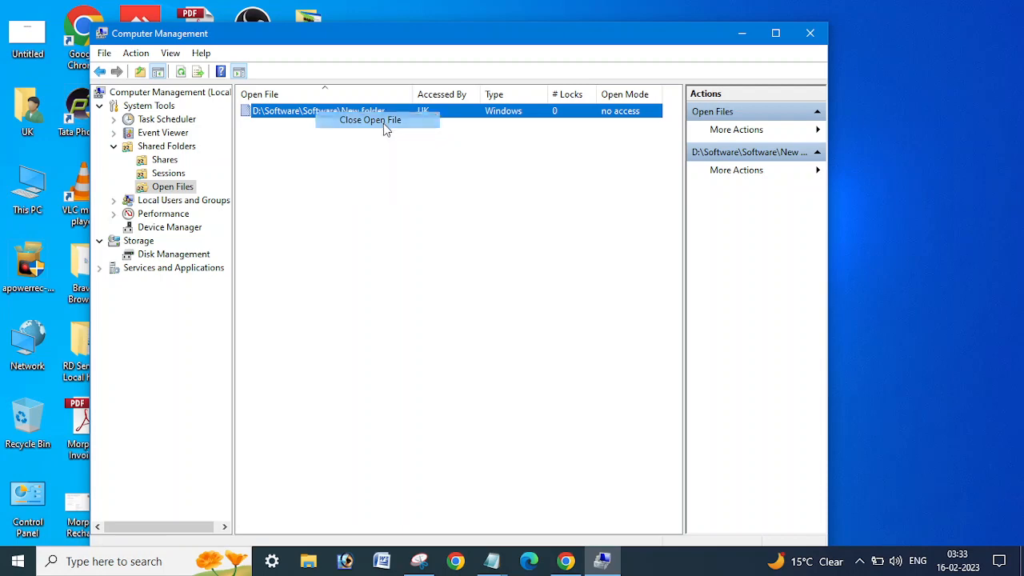
click(370, 119)
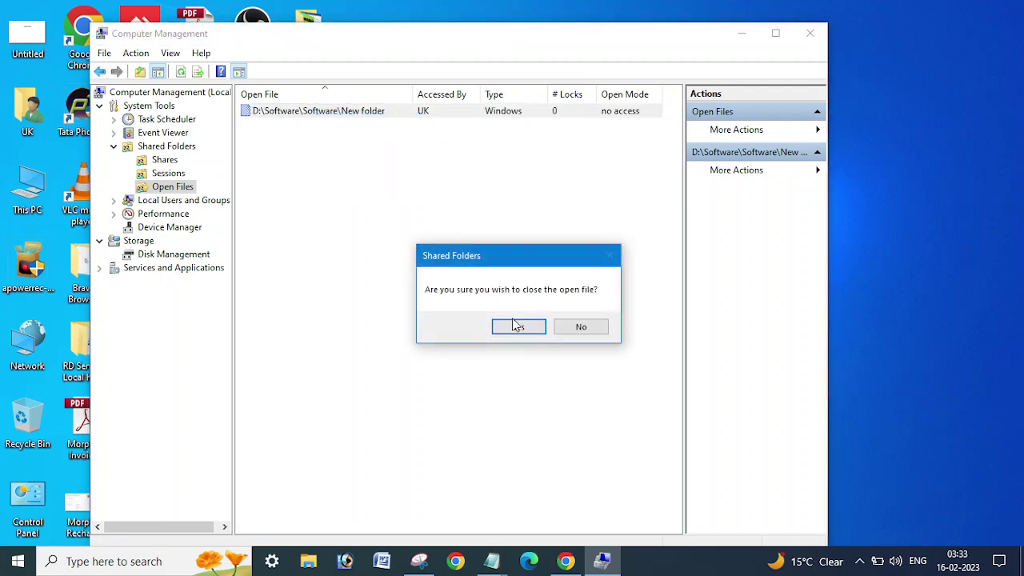
click(518, 326)
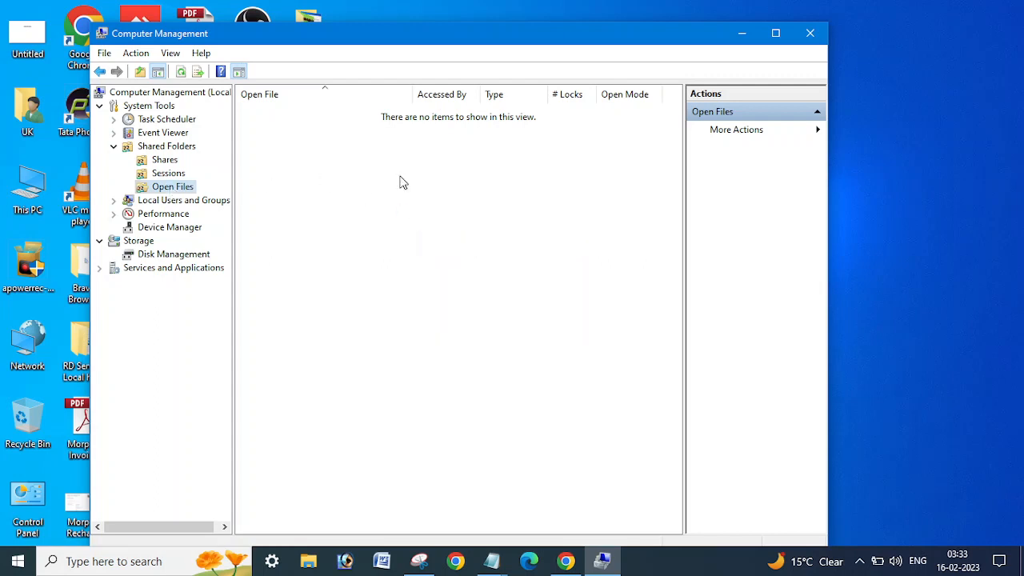
mouse_move(811, 33)
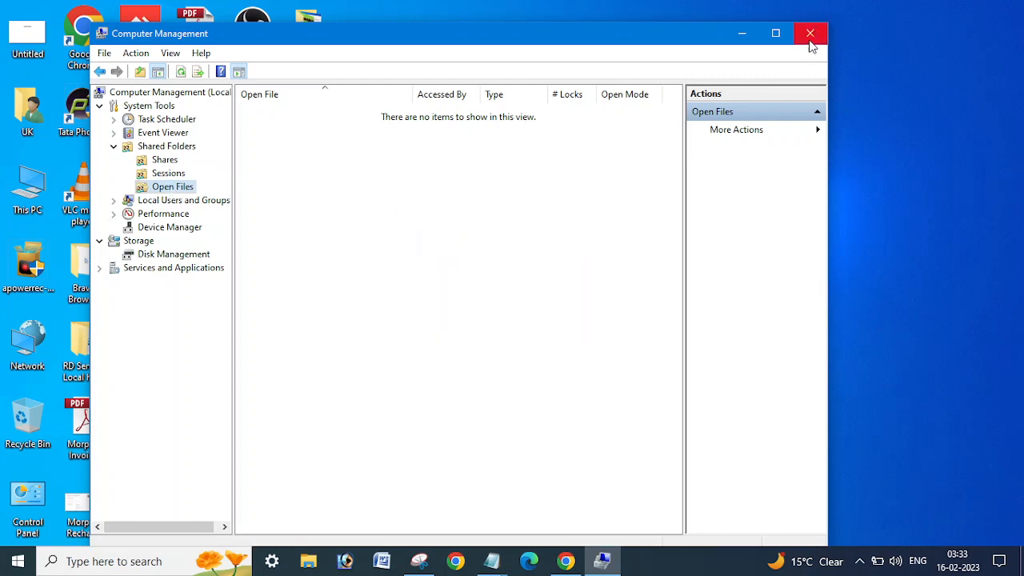
mouse_move(811, 34)
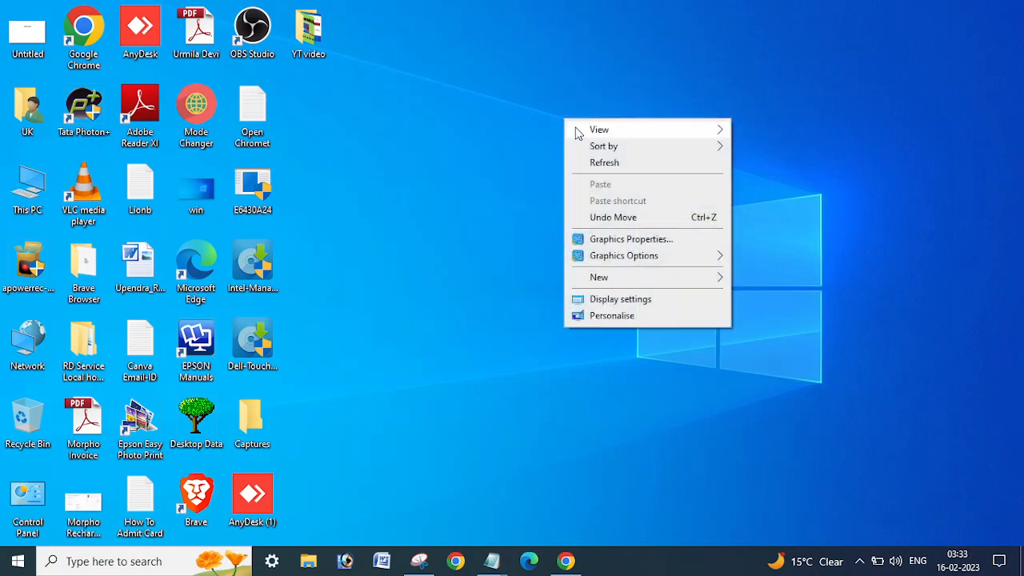
Dismiss the desktop context menu, leaving the bare desktop after closing Computer Management.
click(572, 125)
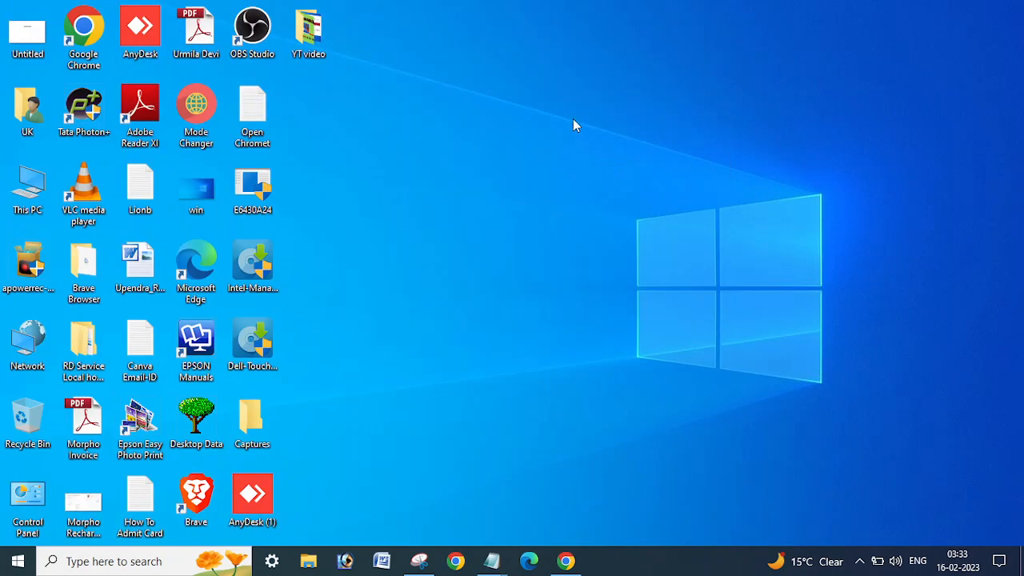
mouse_move(611, 165)
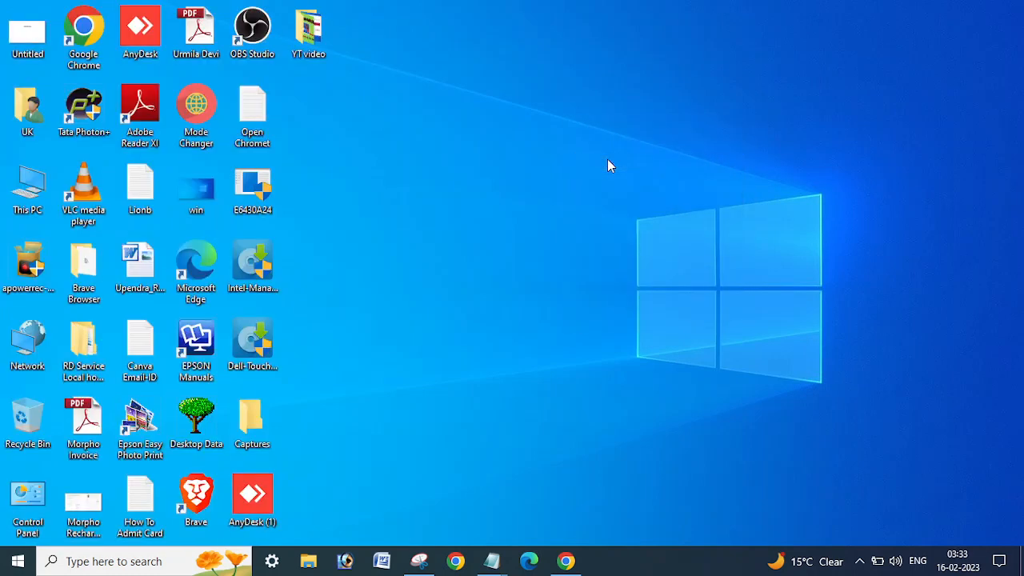
mouse_move(581, 478)
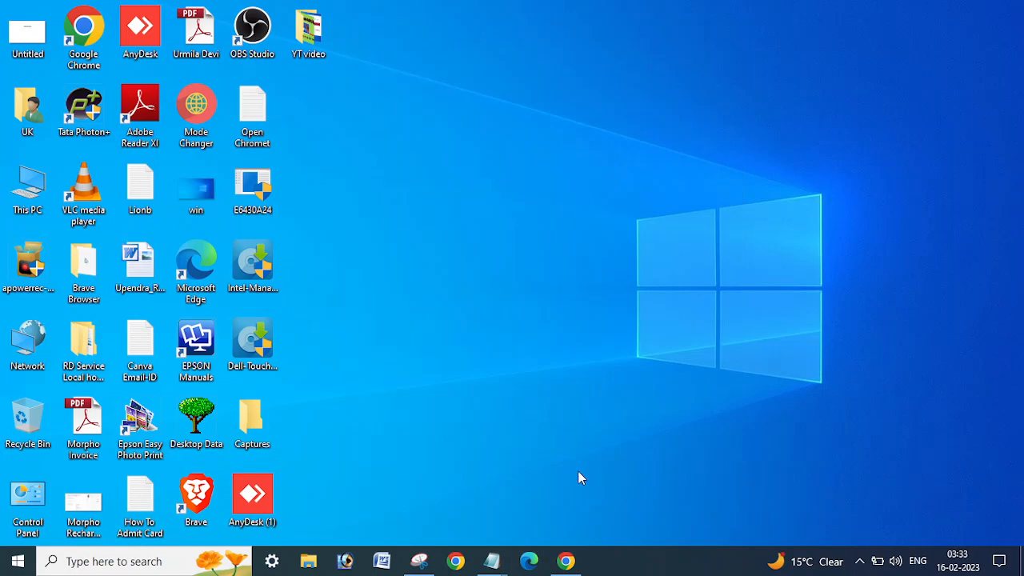
mouse_move(565, 560)
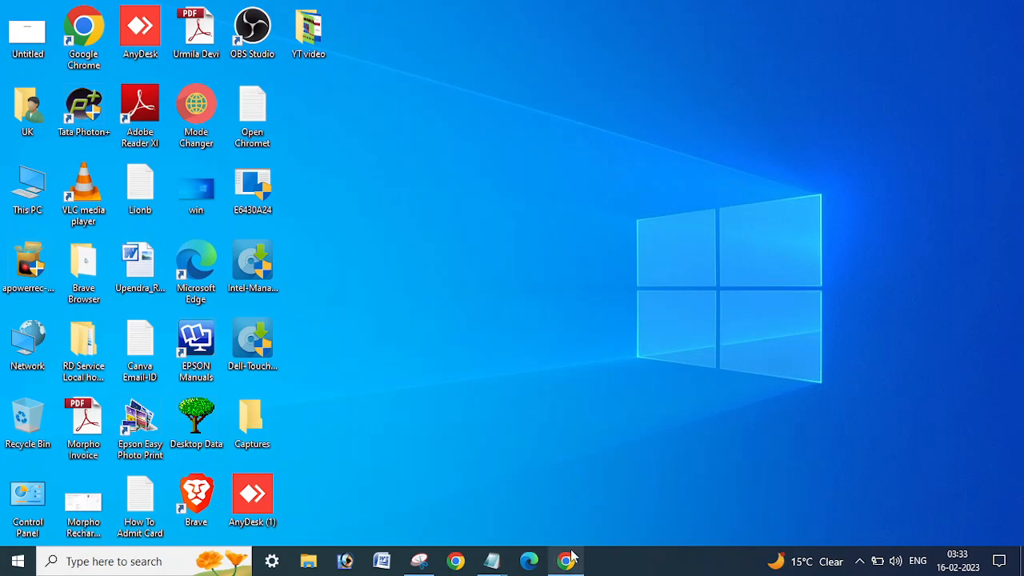
Switch to the browser showing the IT Parivar channel's Videos page.
click(566, 561)
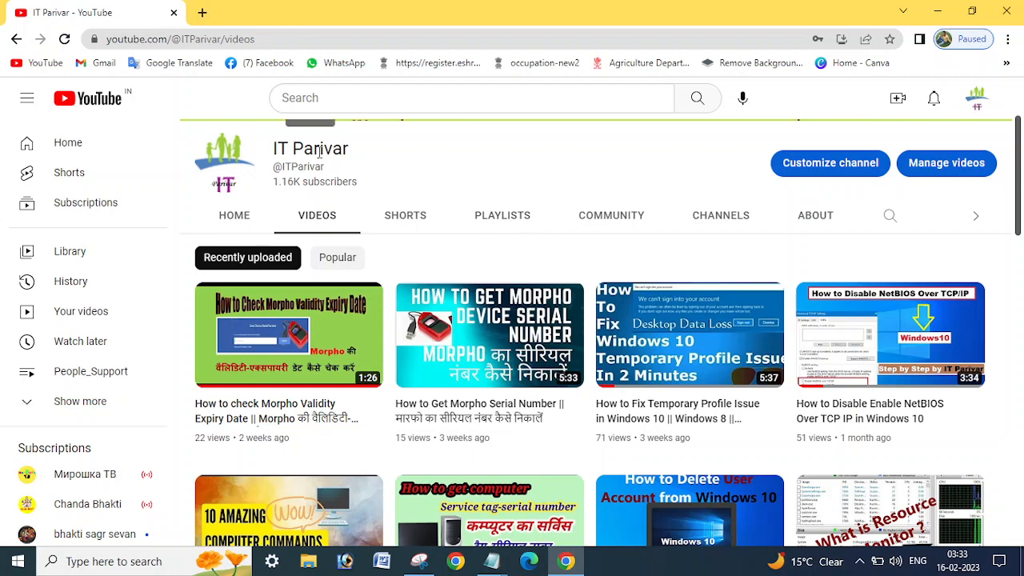
mouse_move(372, 170)
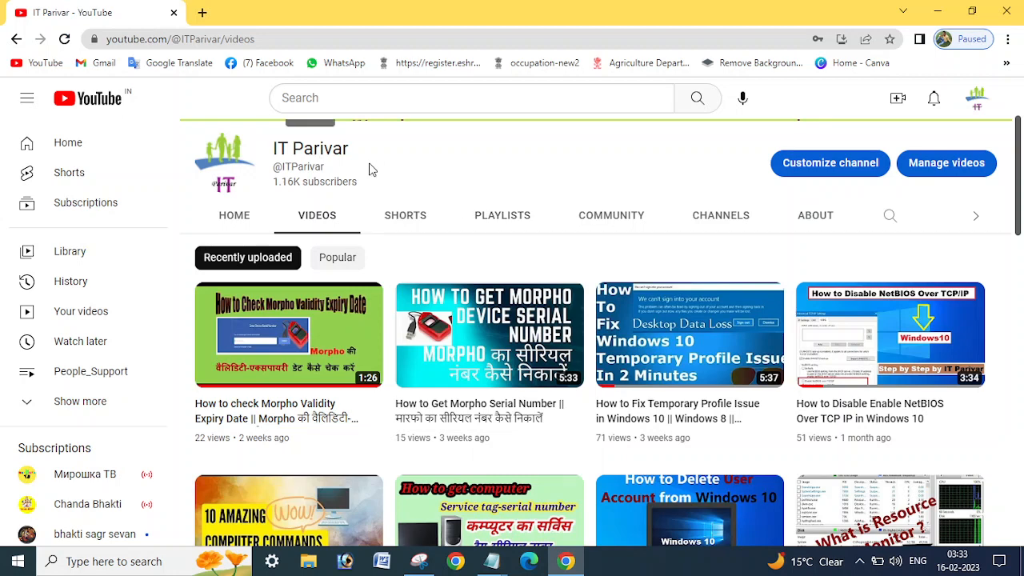
mouse_move(648, 175)
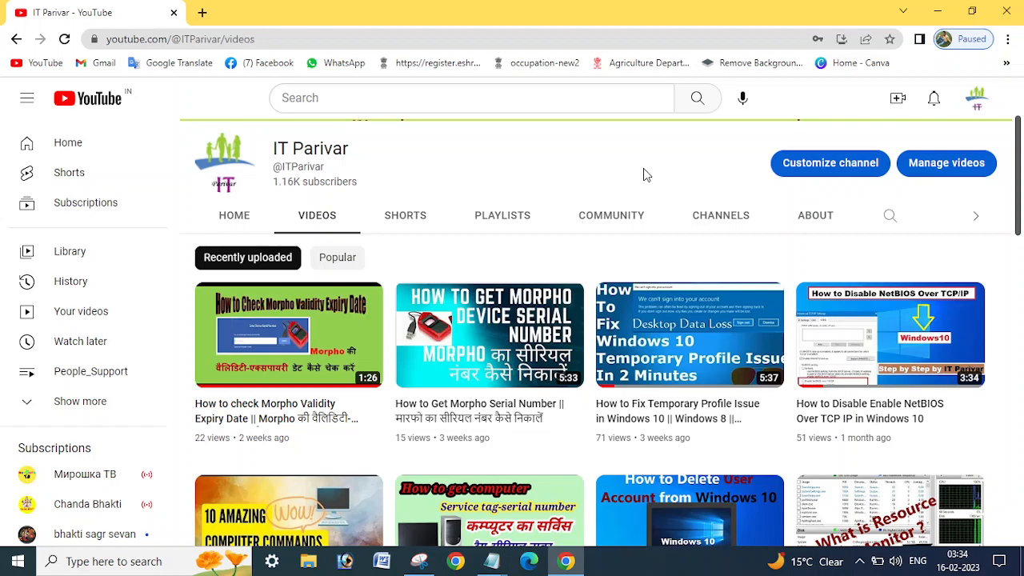